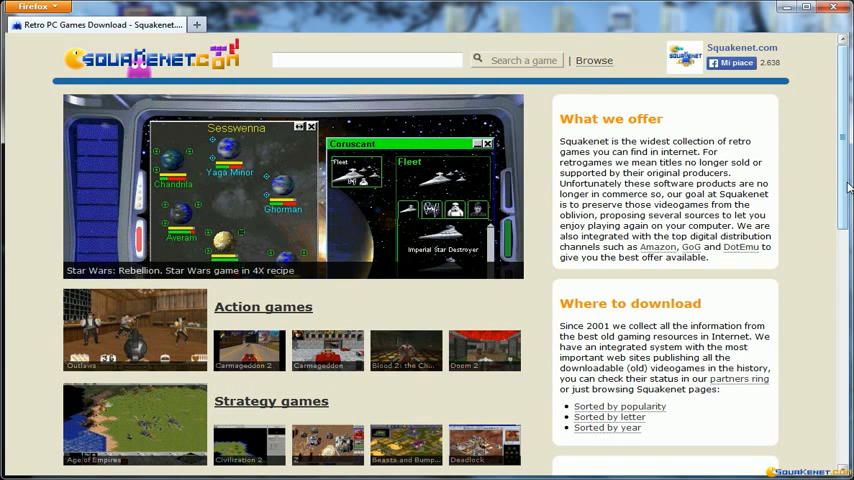
Scroll down the Squakenet homepage to review its game categories.
{"action": "scroll", "scroll_direction": "down", "scroll_amount": 3}
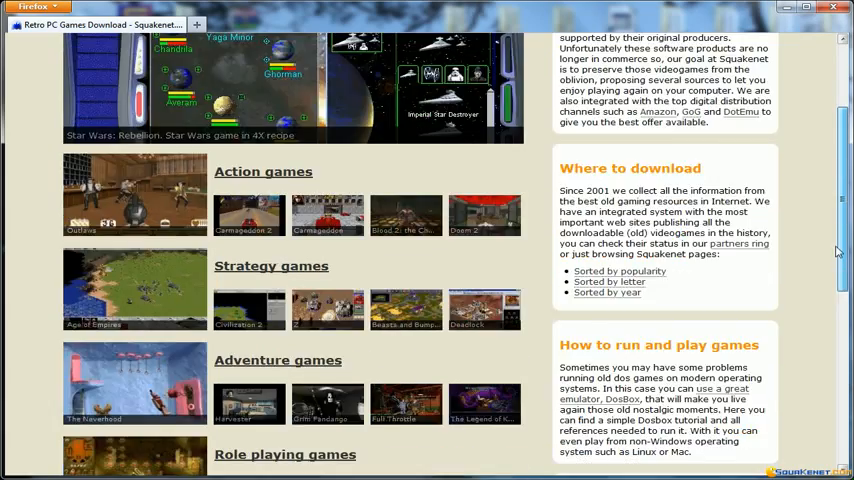
{"action": "scroll", "scroll_direction": "down", "scroll_amount": 3}
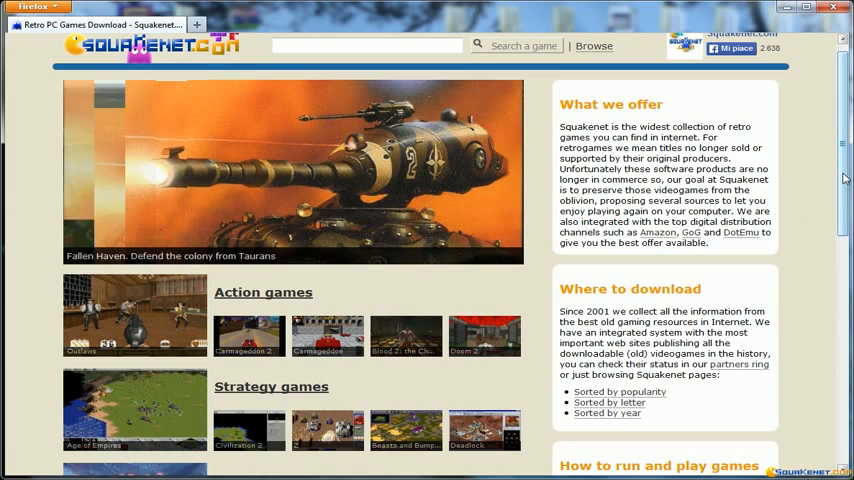
{"action": "scroll", "scroll_direction": "down", "scroll_amount": 3}
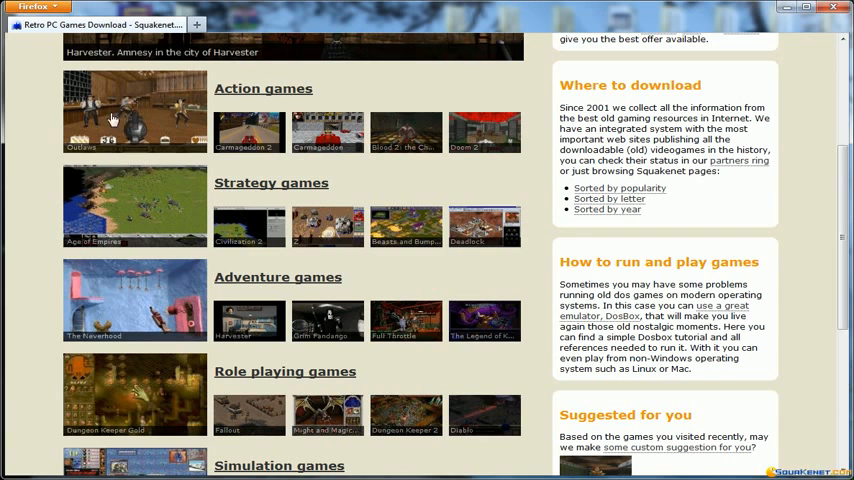
{"action": "mouse_move", "coordinate": [363, 203]}
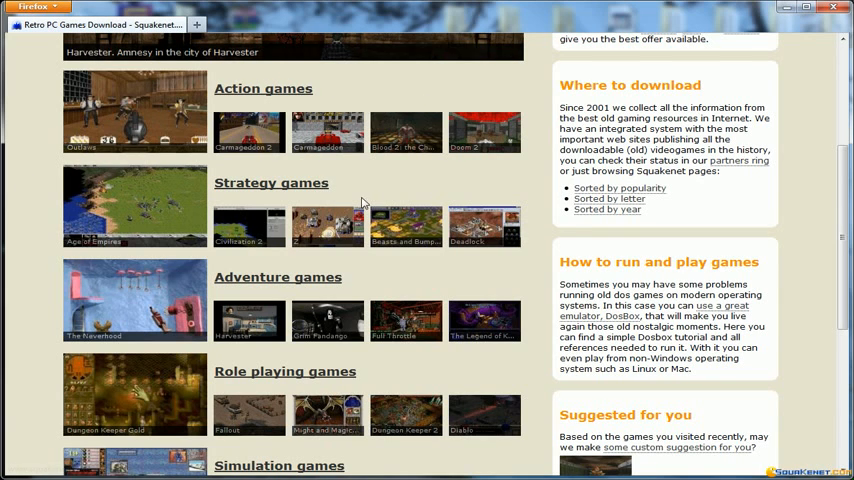
{"action": "scroll", "scroll_direction": "down", "scroll_amount": 3}
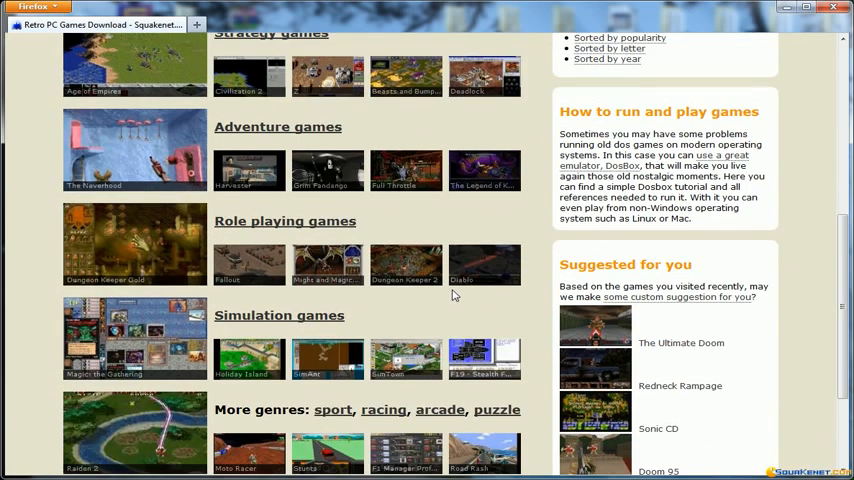
{"action": "scroll", "scroll_direction": "down", "scroll_amount": 3}
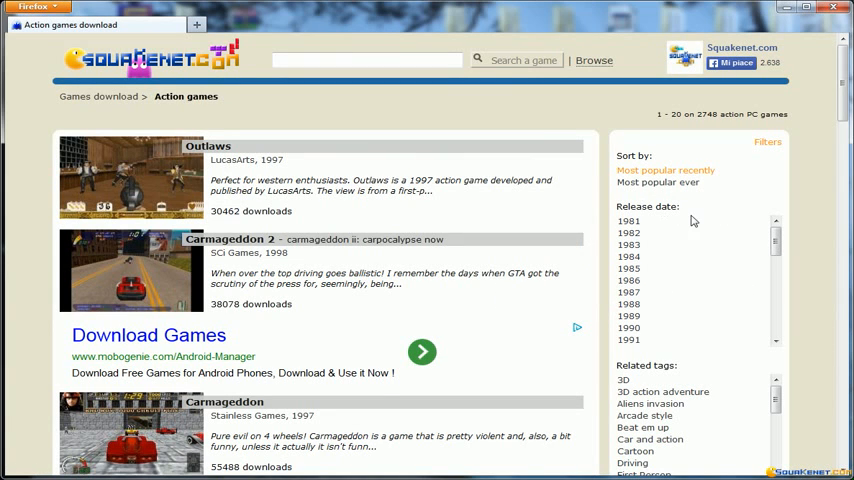
{"action": "mouse_move", "coordinate": [837, 172]}
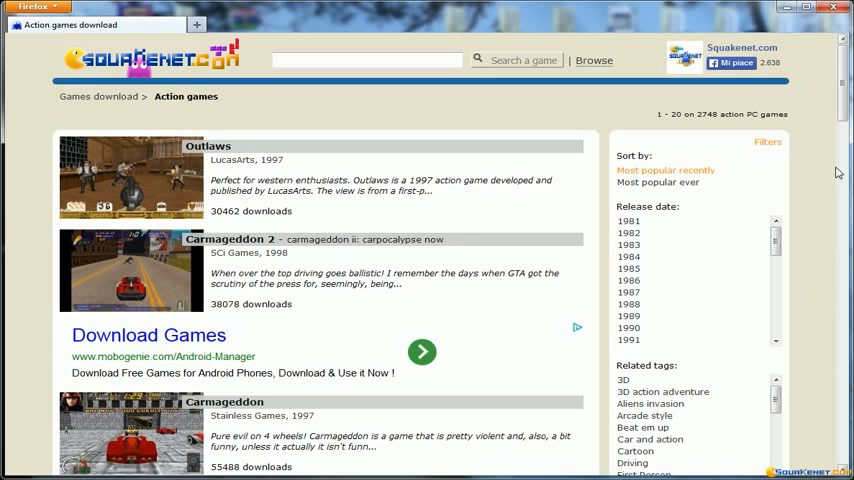
{"action": "mouse_move", "coordinate": [672, 188]}
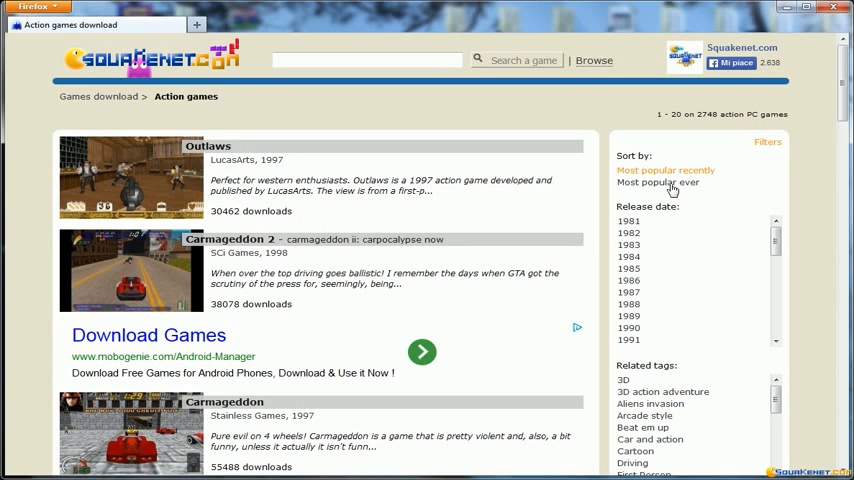
{"action": "mouse_move", "coordinate": [367, 241]}
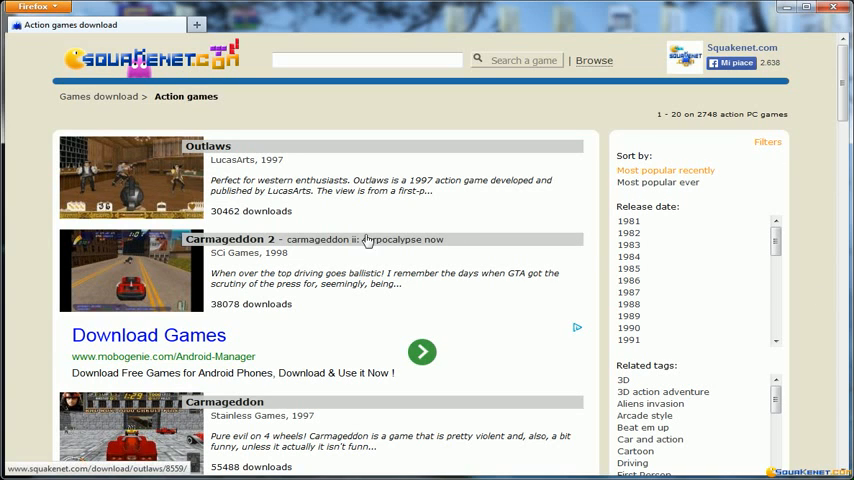
{"action": "scroll", "scroll_direction": "down", "scroll_amount": 3}
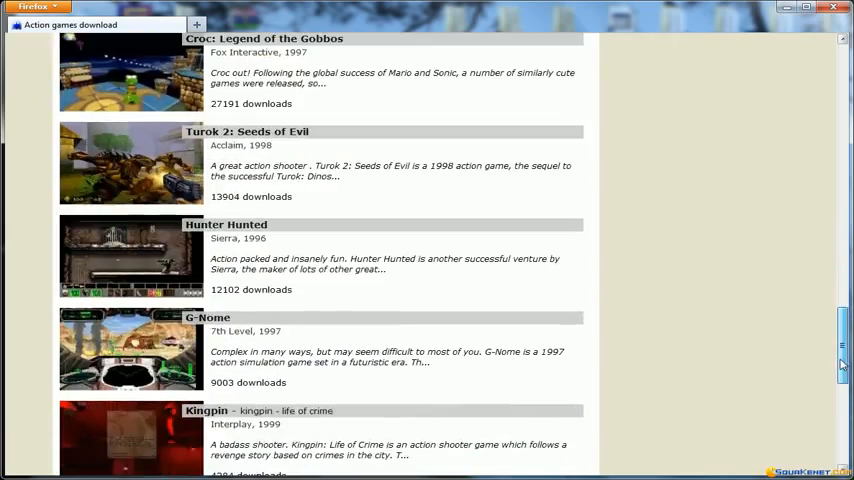
{"action": "scroll", "scroll_direction": "up", "scroll_amount": 3}
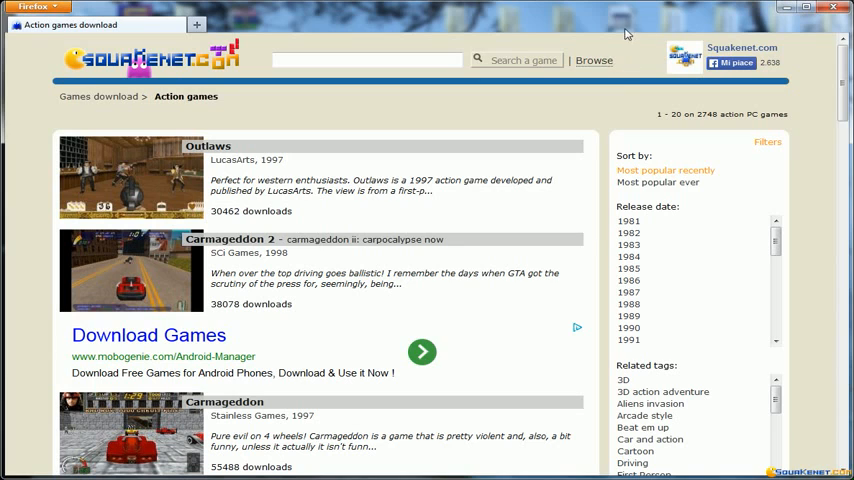
{"action": "mouse_move", "coordinate": [600, 71]}
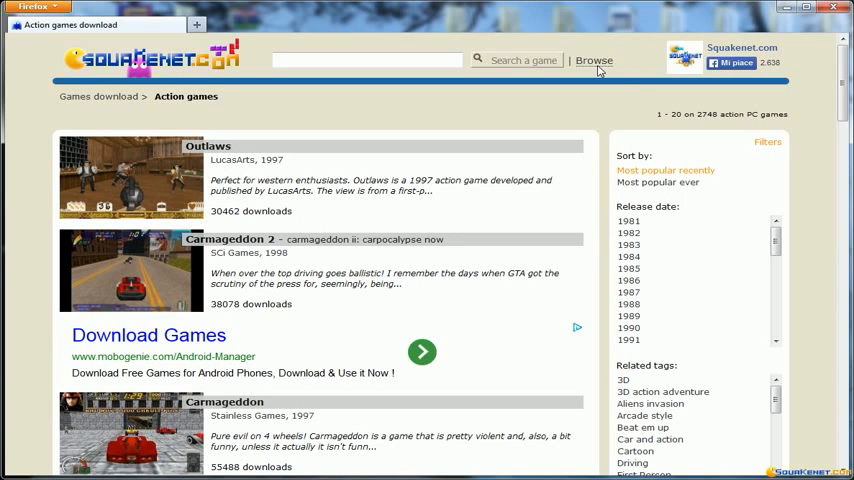
{"action": "mouse_move", "coordinate": [601, 69]}
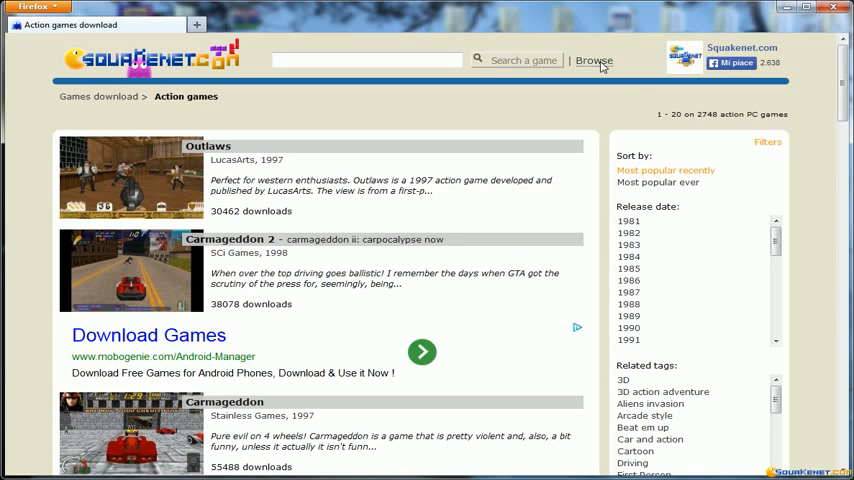
Go to Squakenet's Browse page and select the search box.
{"action": "left_click", "coordinate": [594, 60]}
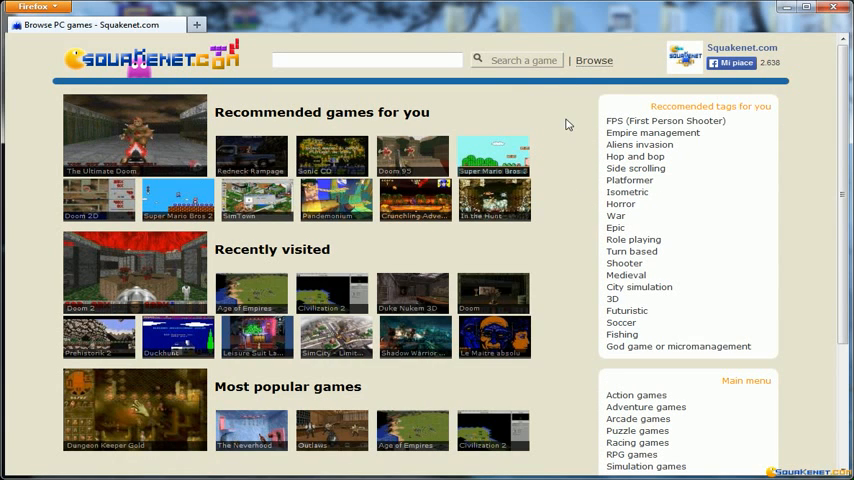
{"action": "mouse_move", "coordinate": [834, 152]}
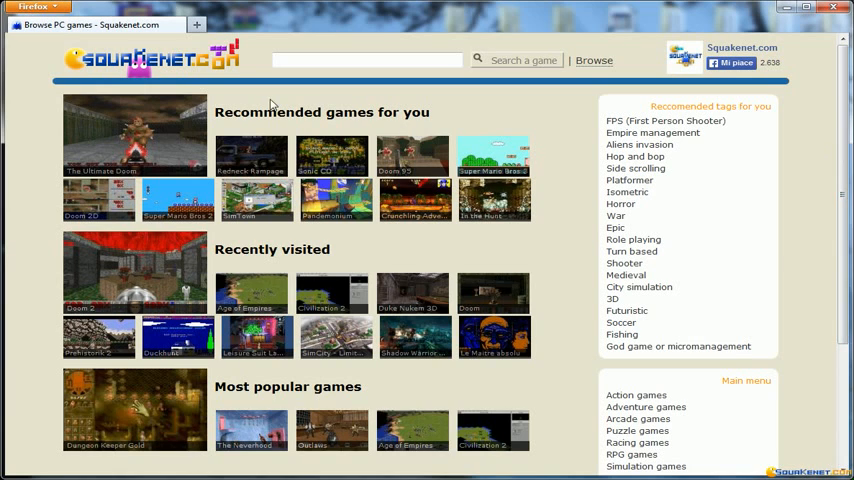
{"action": "mouse_move", "coordinate": [635, 162]}
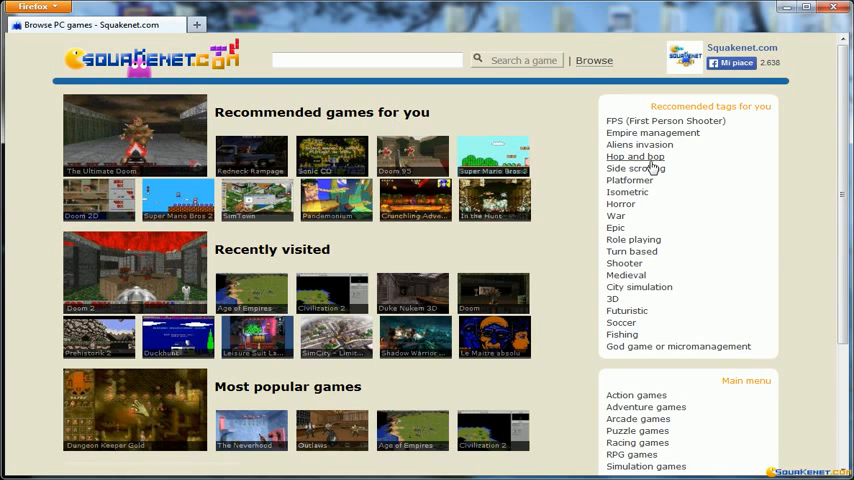
{"action": "mouse_move", "coordinate": [575, 268]}
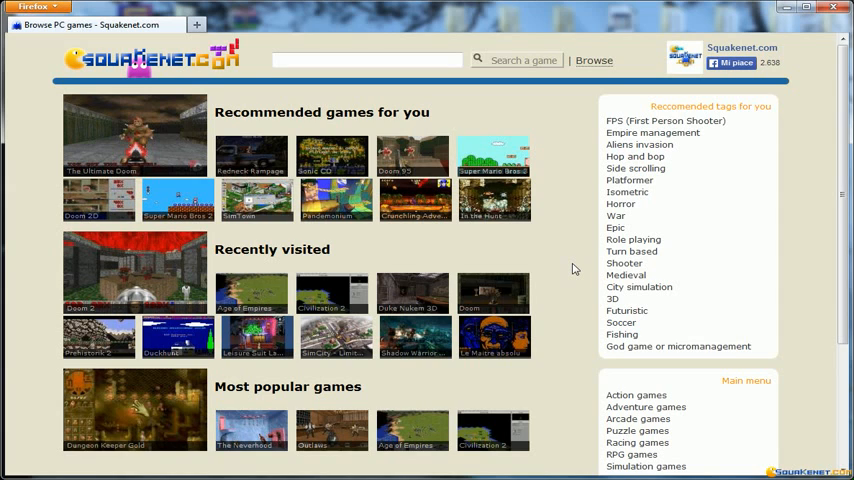
{"action": "mouse_move", "coordinate": [319, 261]}
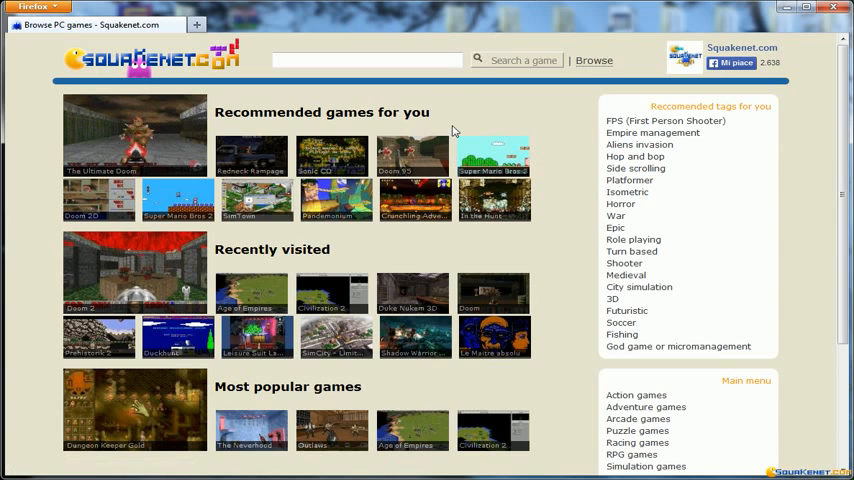
{"action": "left_click", "coordinate": [367, 60]}
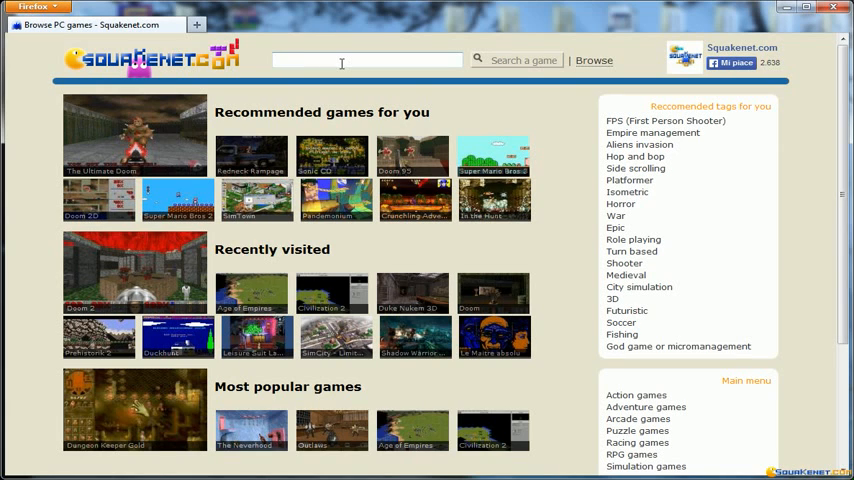
Search for 'age of empires' and scroll through the eight matching games.
{"action": "type", "text": "age of empires"}
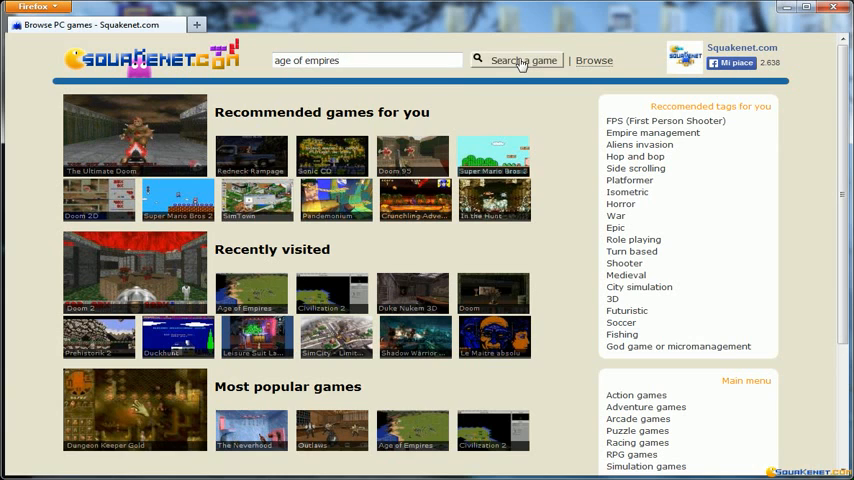
{"action": "left_click", "coordinate": [516, 60]}
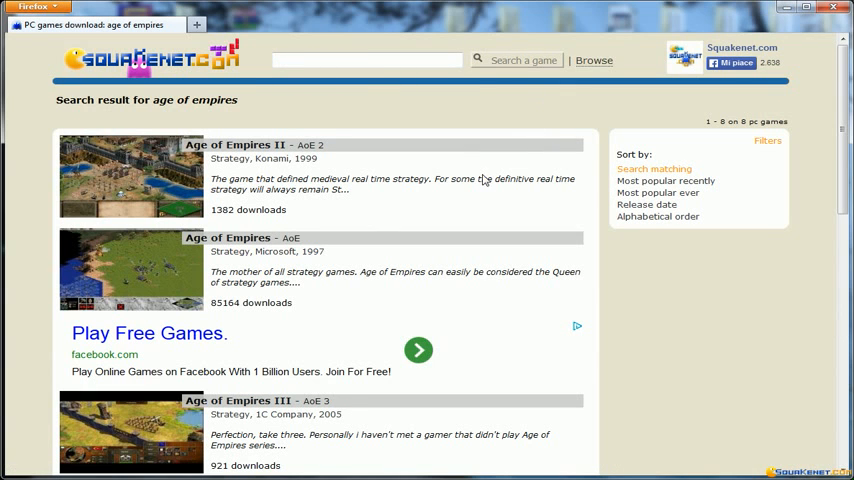
{"action": "scroll", "scroll_direction": "down", "scroll_amount": 3}
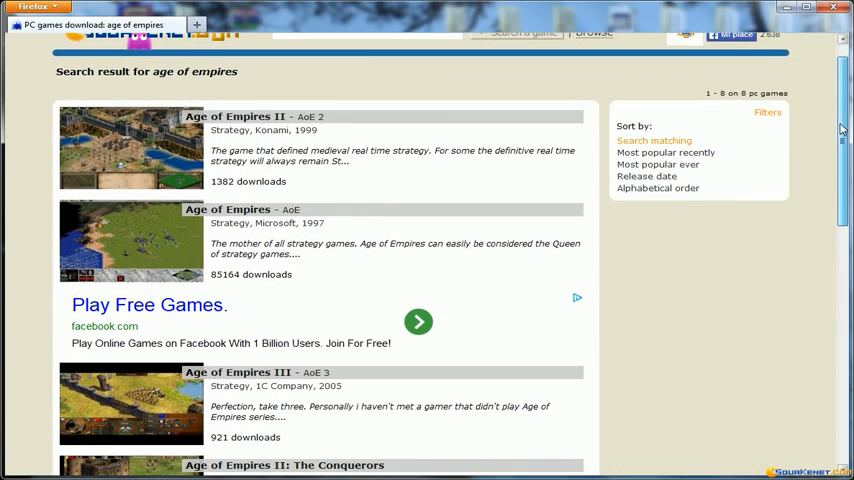
{"action": "scroll", "scroll_direction": "down", "scroll_amount": 3}
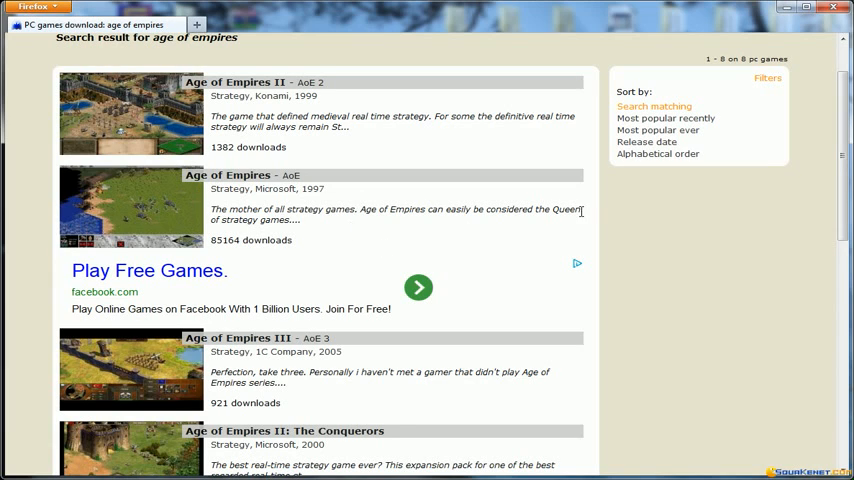
{"action": "mouse_move", "coordinate": [305, 200]}
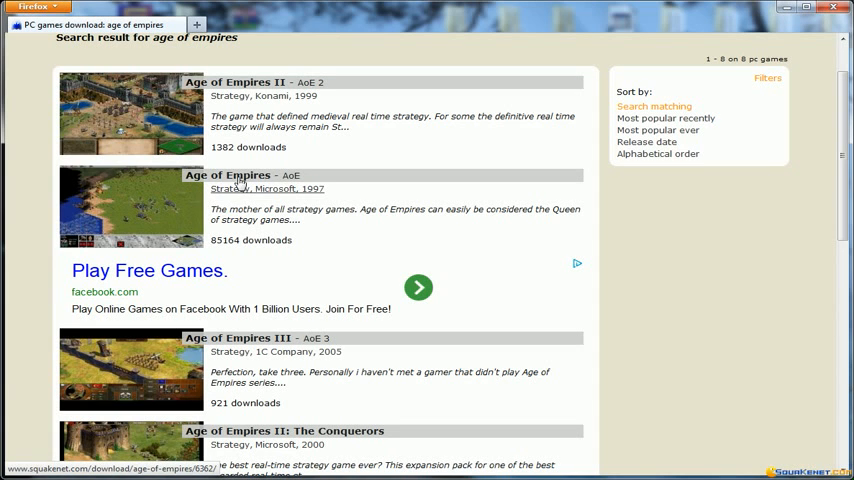
Open the original Age of Empires page and scroll to its download section.
{"action": "left_click", "coordinate": [231, 175]}
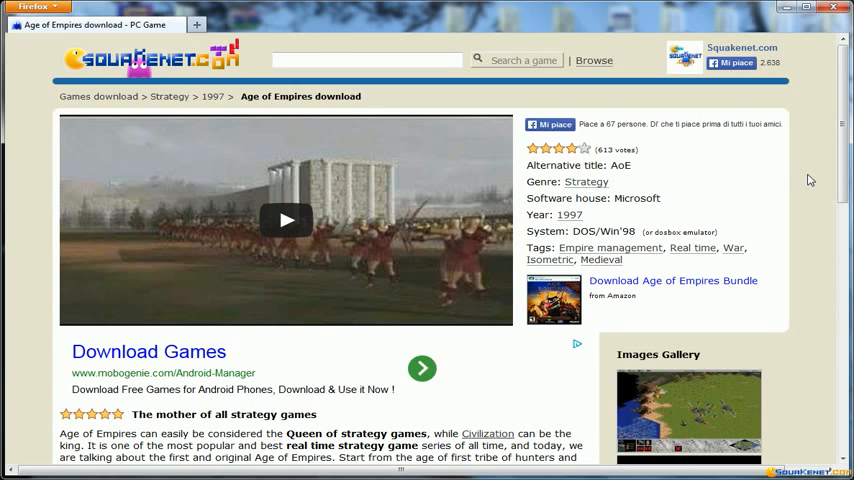
{"action": "mouse_move", "coordinate": [848, 158]}
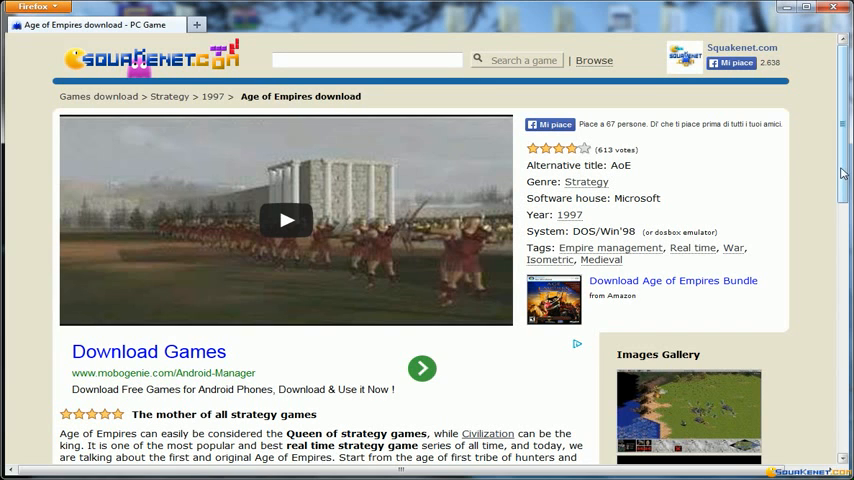
{"action": "scroll", "scroll_direction": "down", "scroll_amount": 3}
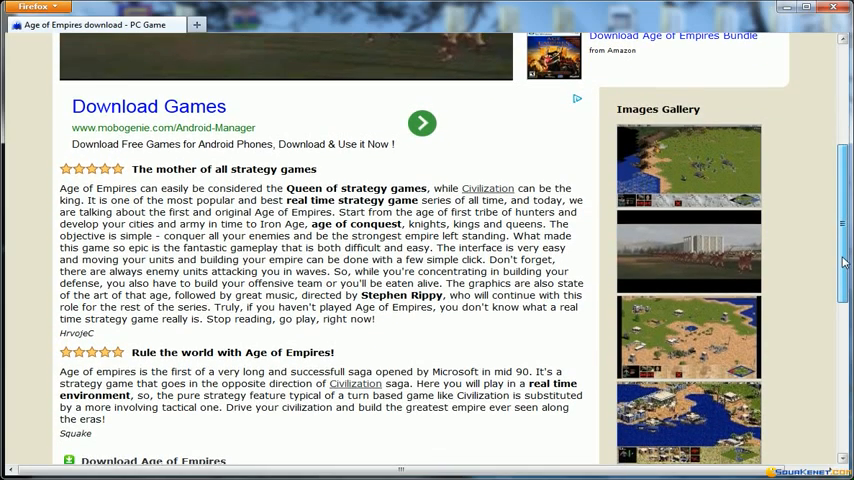
{"action": "scroll", "scroll_direction": "down", "scroll_amount": 3}
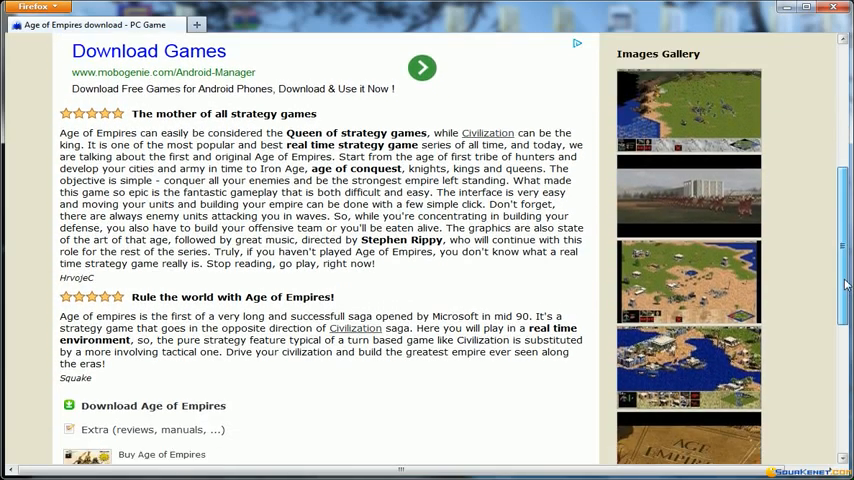
{"action": "scroll", "scroll_direction": "down", "scroll_amount": 3}
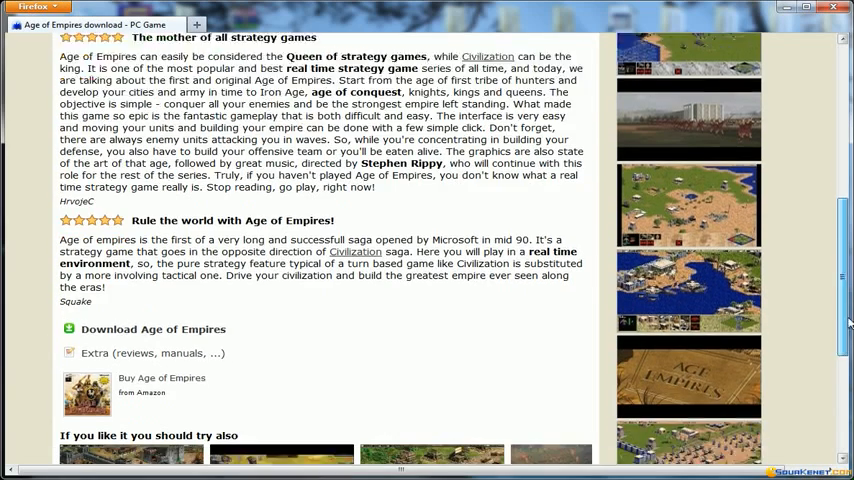
{"action": "scroll", "scroll_direction": "down", "scroll_amount": 3}
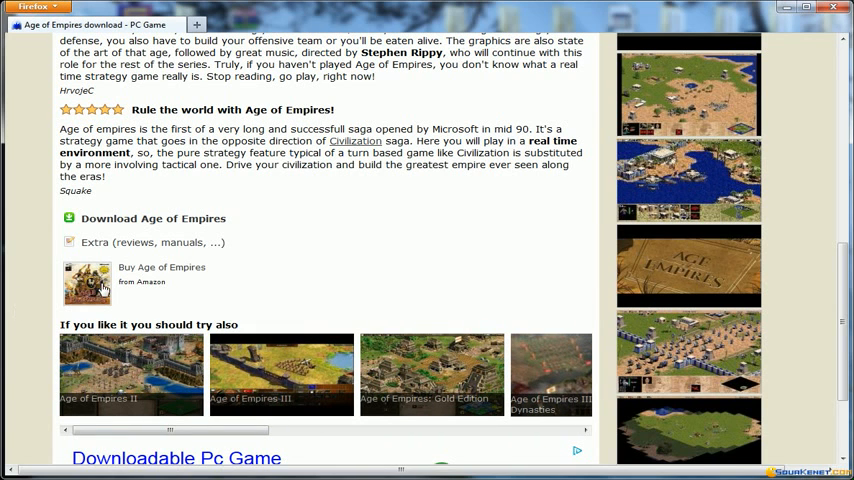
{"action": "left_click", "coordinate": [154, 218]}
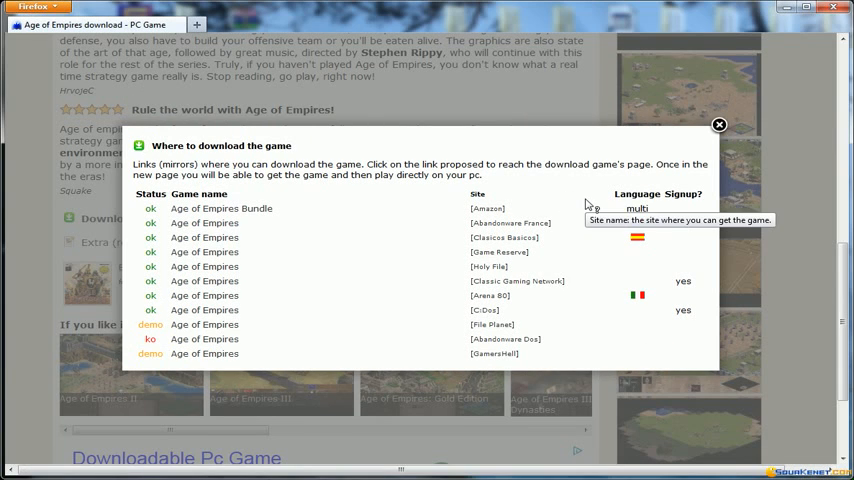
{"action": "mouse_move", "coordinate": [378, 233]}
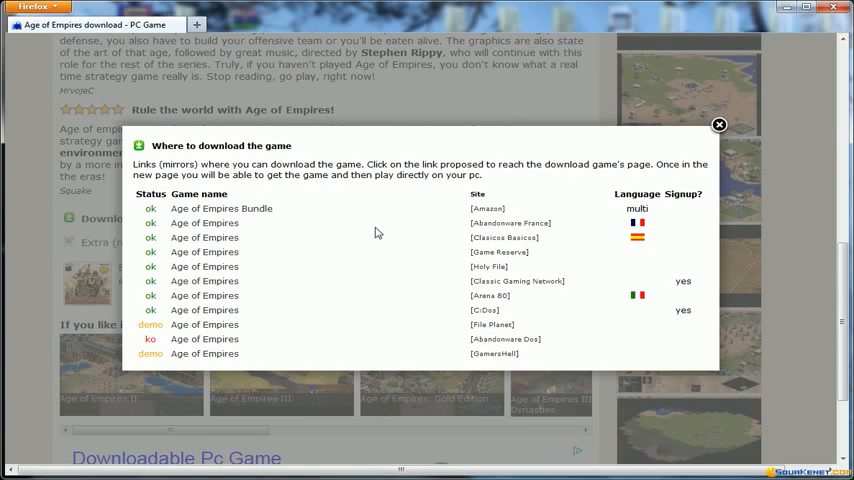
{"action": "mouse_move", "coordinate": [375, 233]}
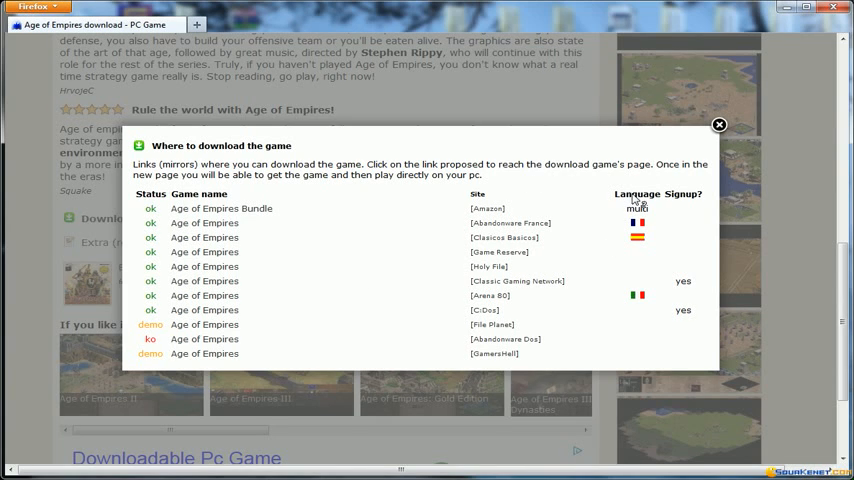
{"action": "mouse_move", "coordinate": [690, 200]}
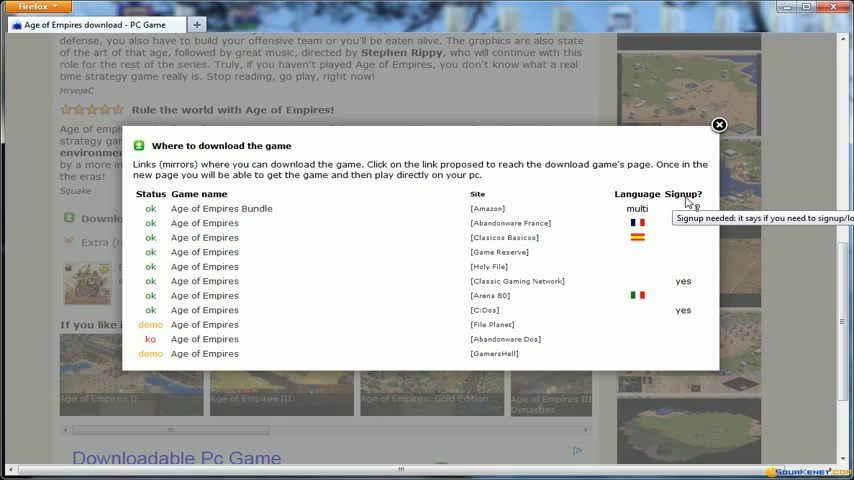
{"action": "mouse_move", "coordinate": [680, 232]}
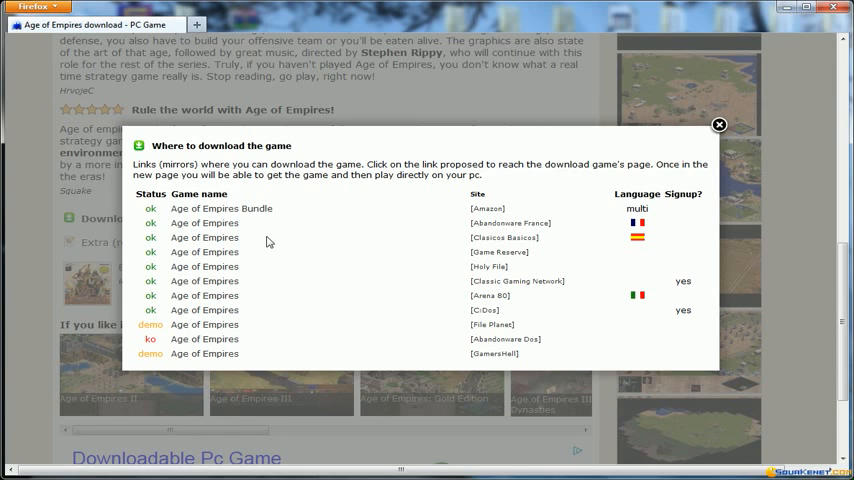
{"action": "mouse_move", "coordinate": [360, 235]}
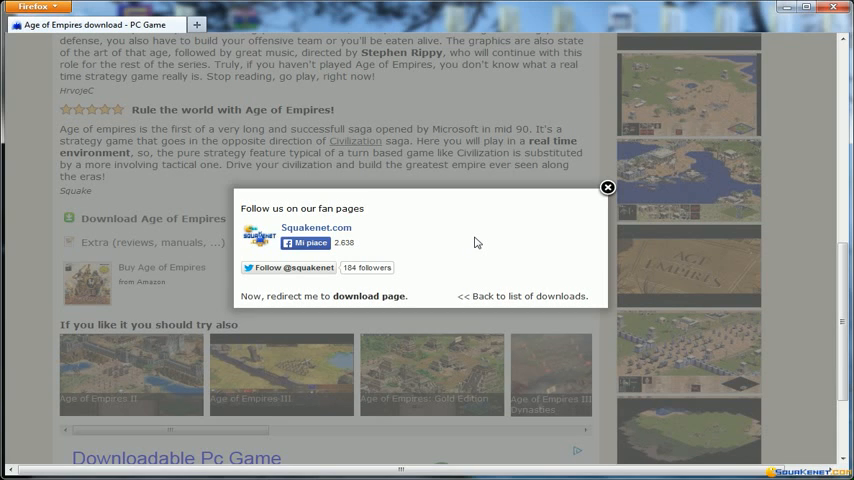
{"action": "mouse_move", "coordinate": [487, 240]}
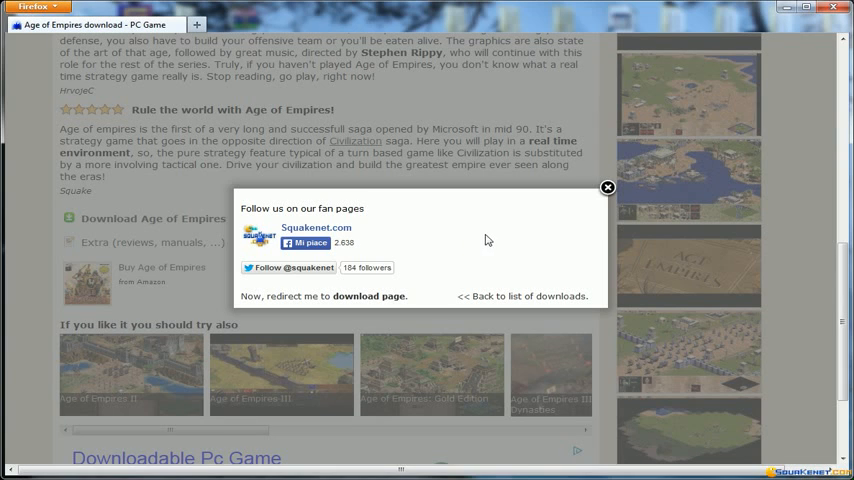
{"action": "mouse_move", "coordinate": [368, 296]}
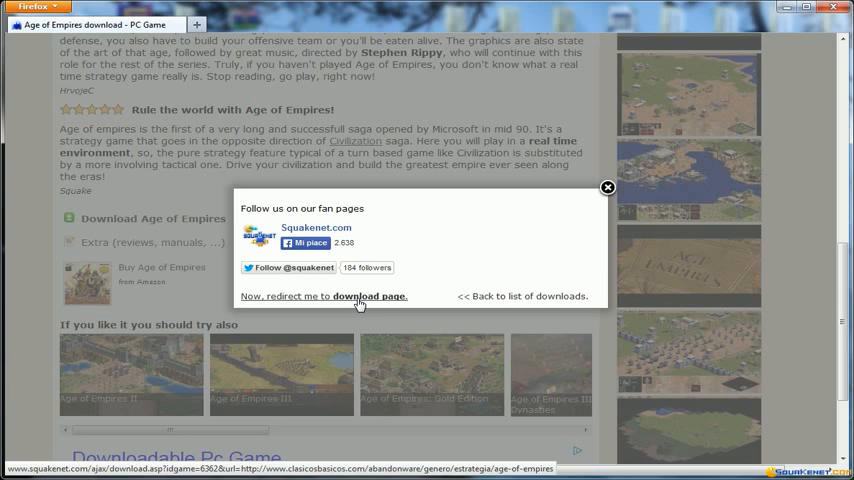
{"action": "mouse_move", "coordinate": [286, 303]}
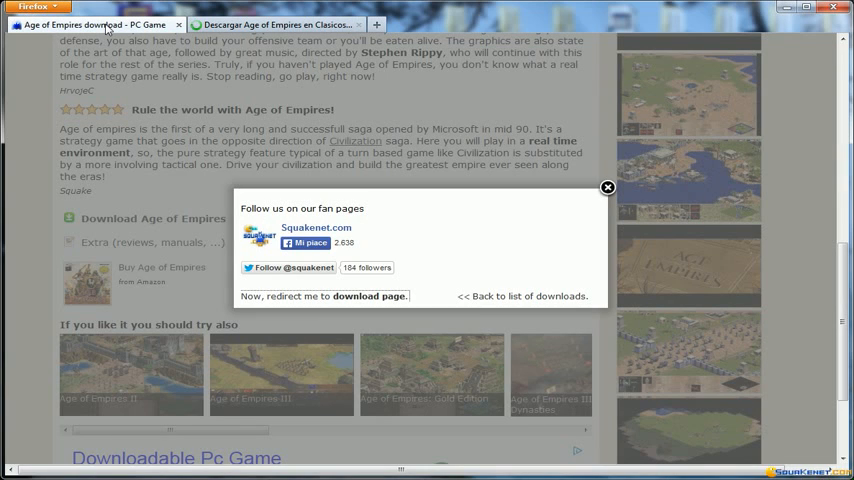
{"action": "mouse_move", "coordinate": [431, 265]}
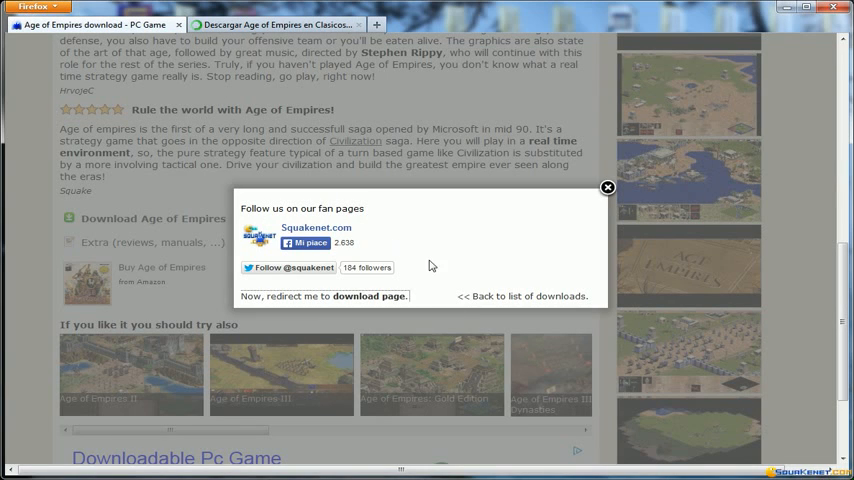
{"action": "mouse_move", "coordinate": [522, 296]}
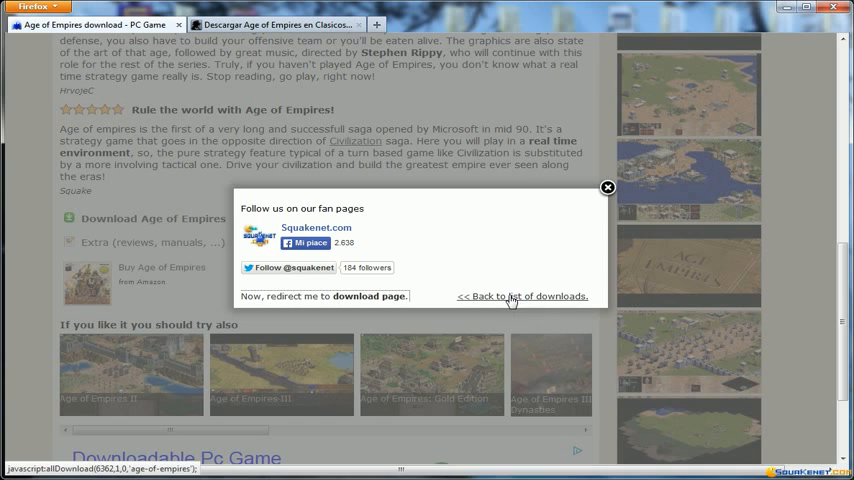
Return to the list of download mirrors from the Clasicos Basicos redirect.
{"action": "left_click", "coordinate": [521, 295]}
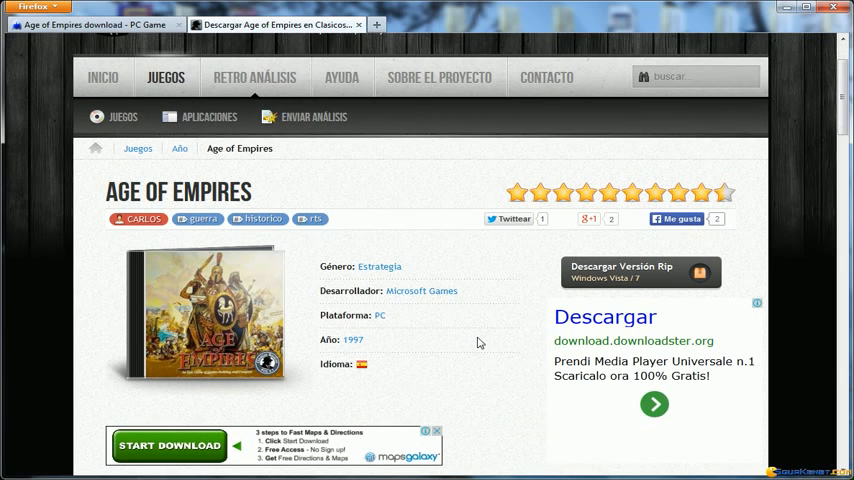
Scroll the Clasicos Basicos Age of Empires page to its download link.
{"action": "scroll", "scroll_direction": "down", "scroll_amount": 3}
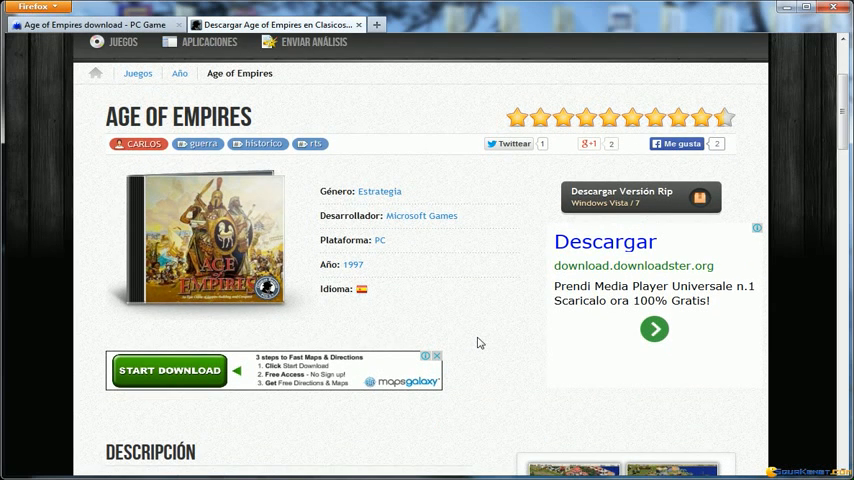
{"action": "mouse_move", "coordinate": [462, 293]}
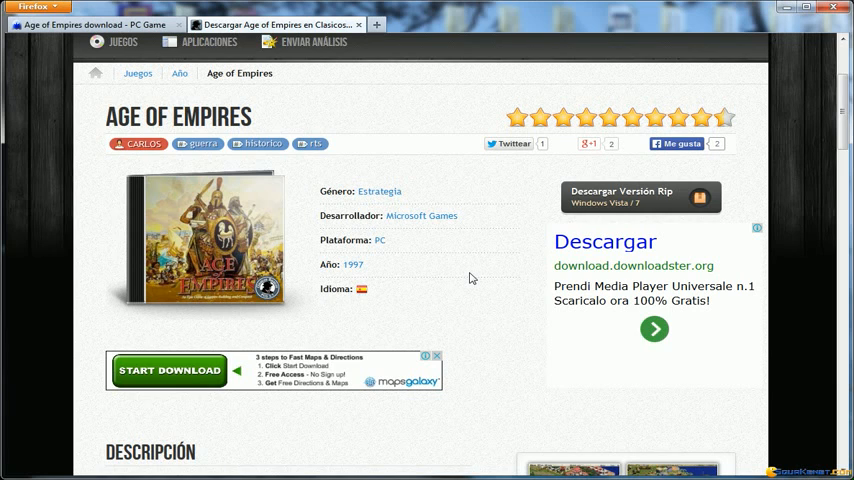
{"action": "mouse_move", "coordinate": [506, 209]}
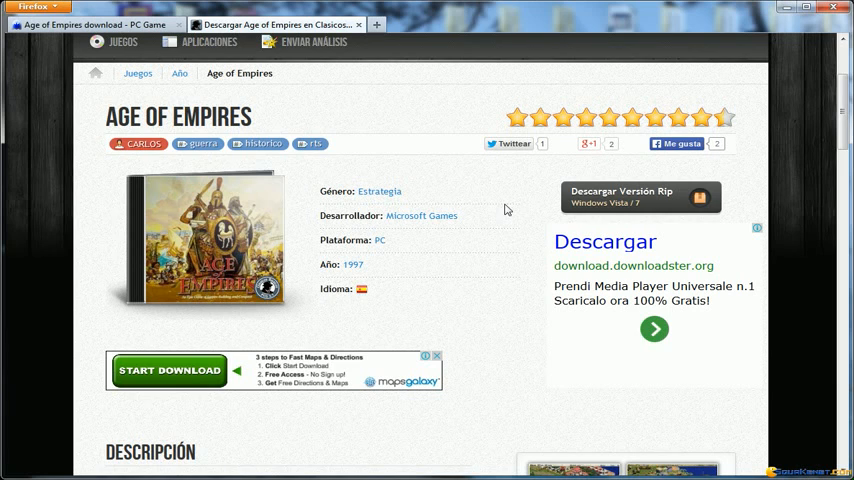
{"action": "mouse_move", "coordinate": [620, 196]}
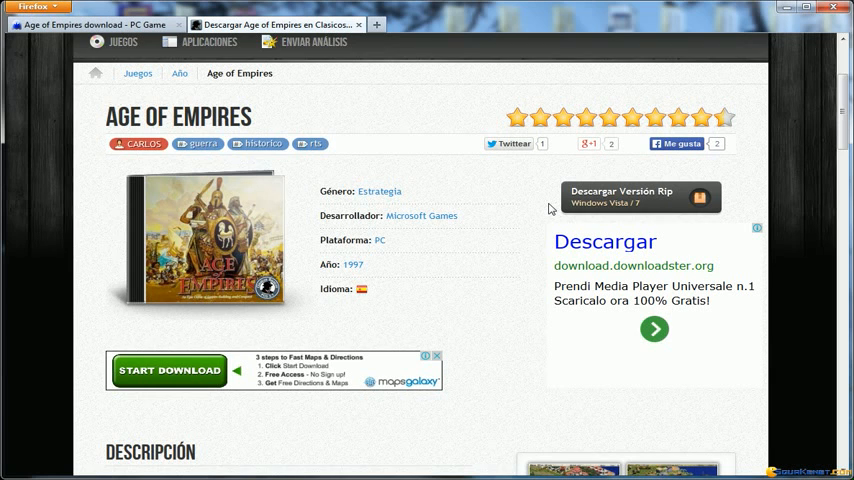
{"action": "mouse_move", "coordinate": [545, 209]}
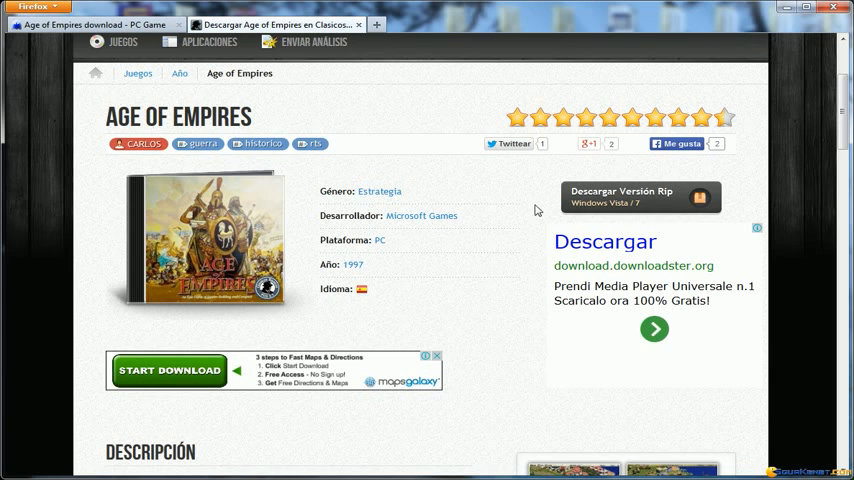
{"action": "scroll", "scroll_direction": "down", "scroll_amount": 3}
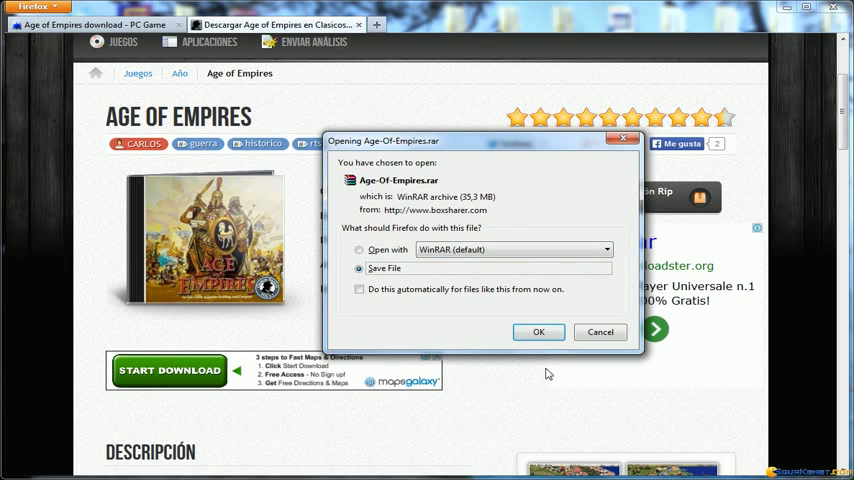
Cancel saving Age-Of-Empires.rar since D:\games already holds that archive.
{"action": "left_click", "coordinate": [538, 332]}
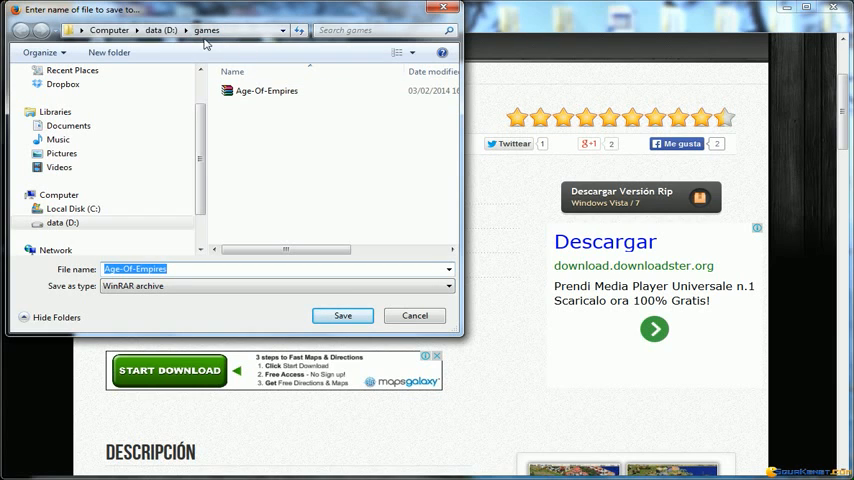
{"action": "left_click", "coordinate": [266, 91]}
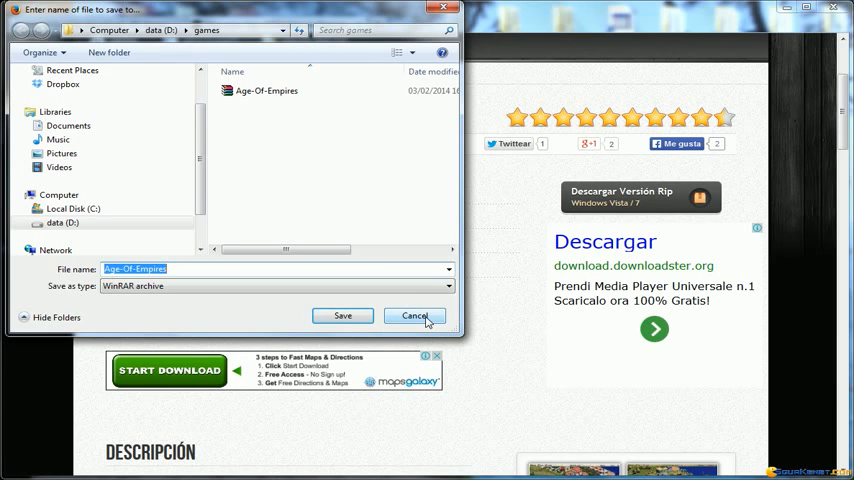
{"action": "left_click", "coordinate": [414, 315]}
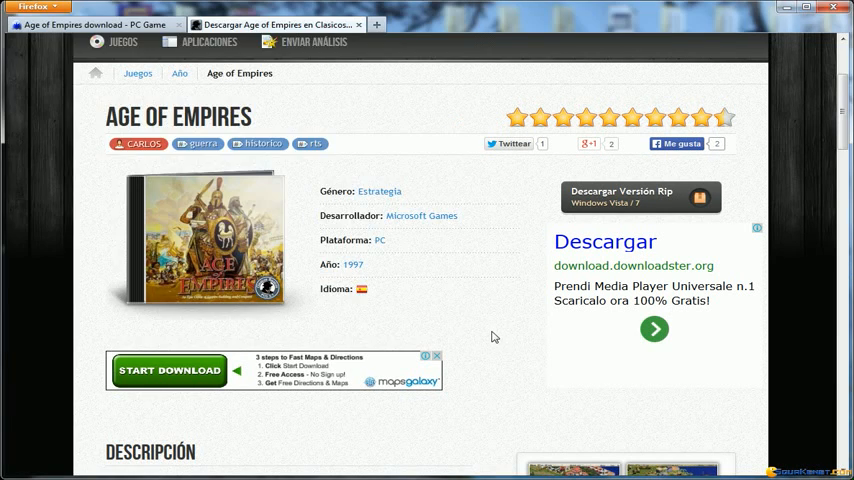
{"action": "mouse_move", "coordinate": [315, 42]}
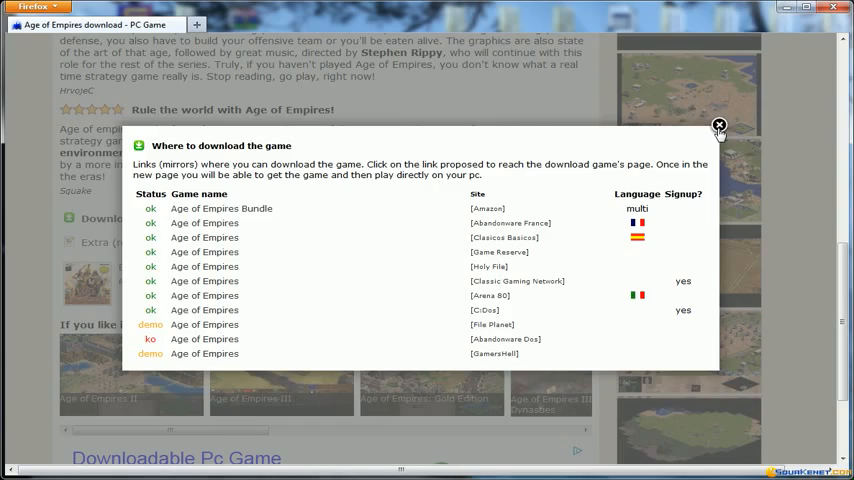
Close the mirror popup and browse Squakenet's recommended and recently visited games.
{"action": "left_click", "coordinate": [719, 125]}
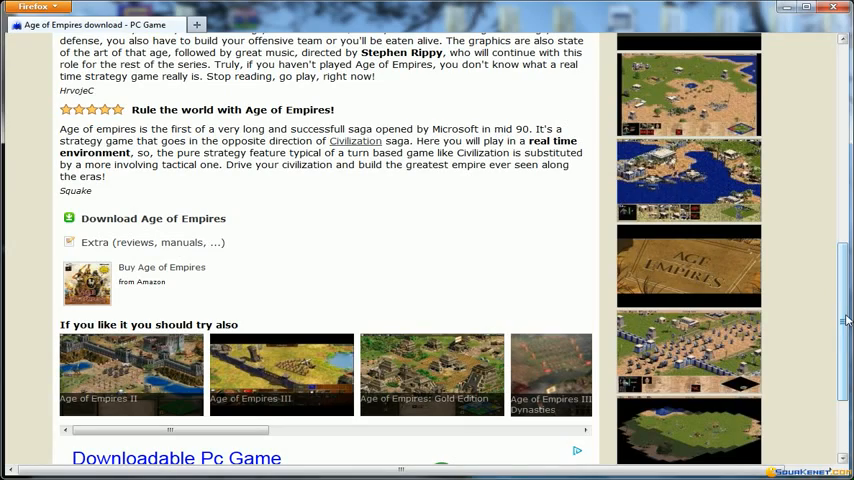
{"action": "scroll", "scroll_direction": "up", "scroll_amount": 3}
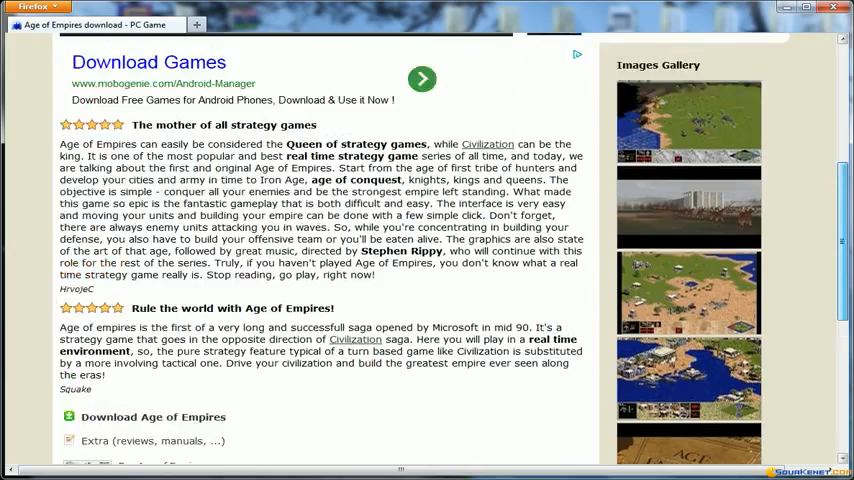
{"action": "scroll", "scroll_direction": "up", "scroll_amount": 3}
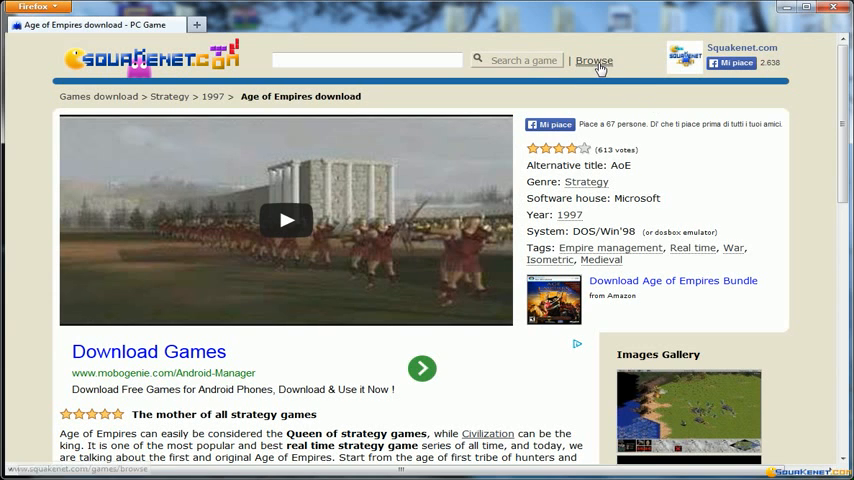
{"action": "left_click", "coordinate": [593, 61]}
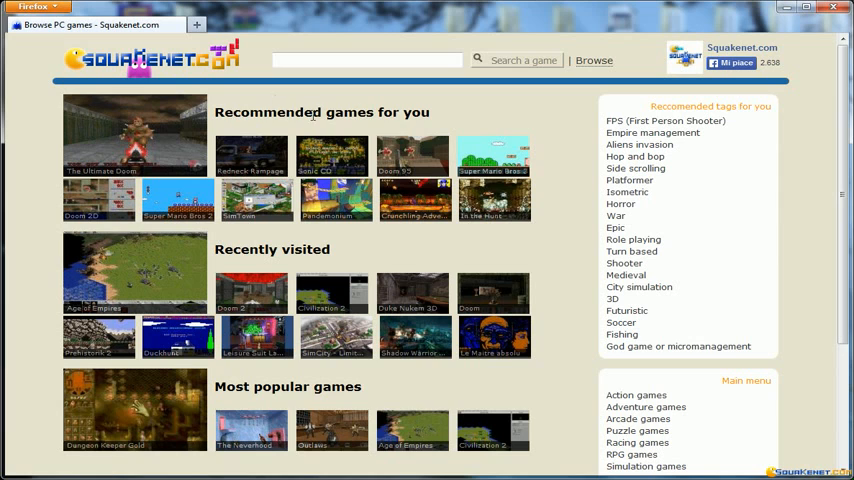
{"action": "mouse_move", "coordinate": [125, 150]}
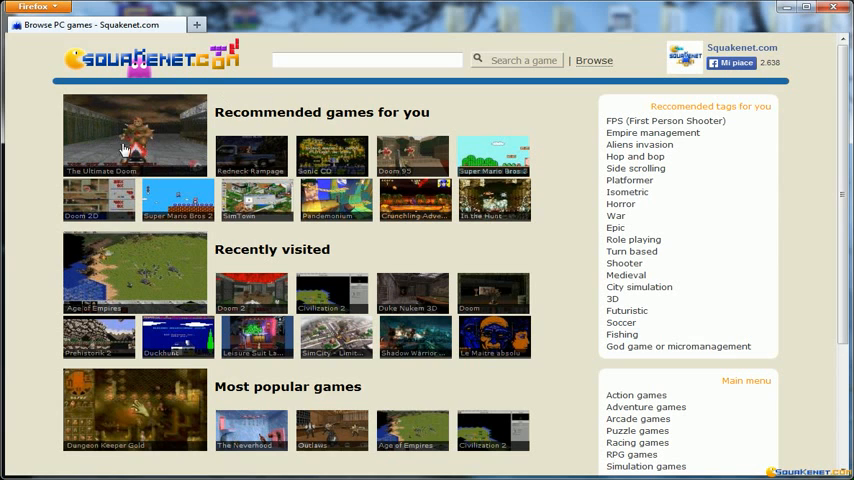
{"action": "scroll", "scroll_direction": "down", "scroll_amount": 3}
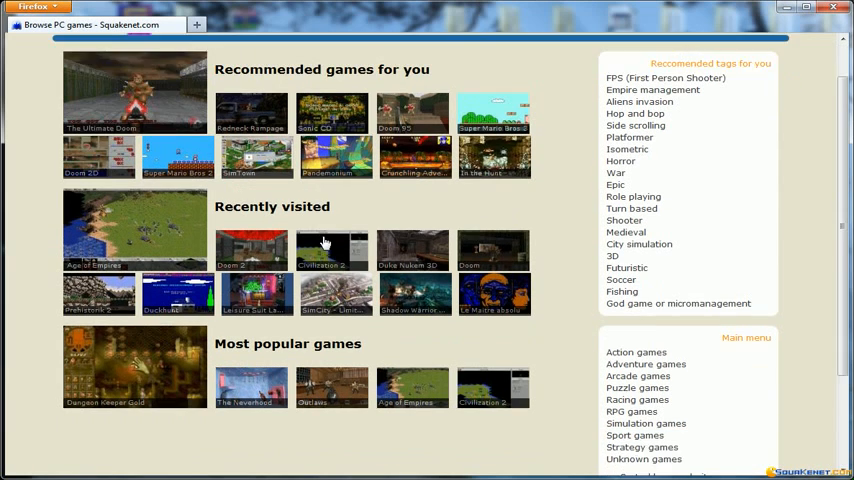
{"action": "scroll", "scroll_direction": "down", "scroll_amount": 3}
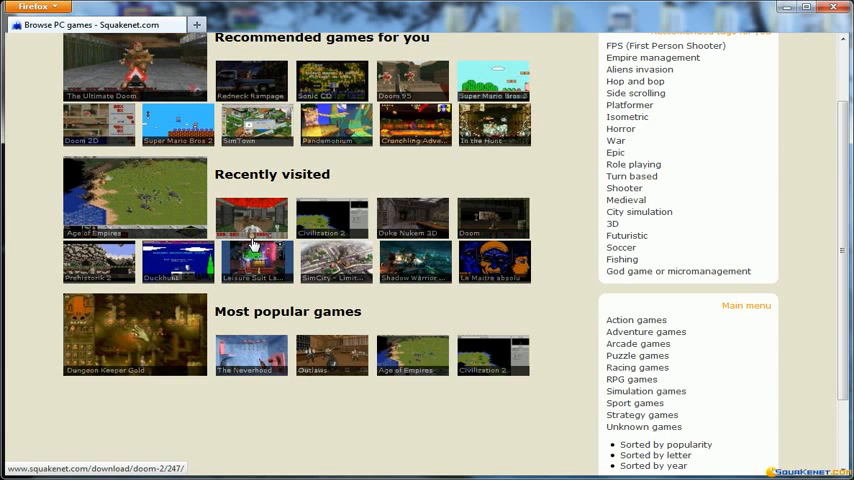
{"action": "mouse_move", "coordinate": [240, 237]}
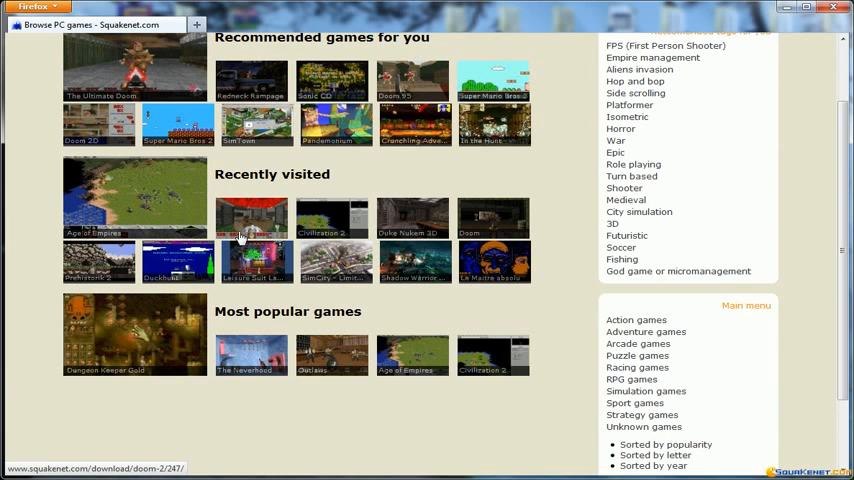
{"action": "left_click", "coordinate": [251, 217]}
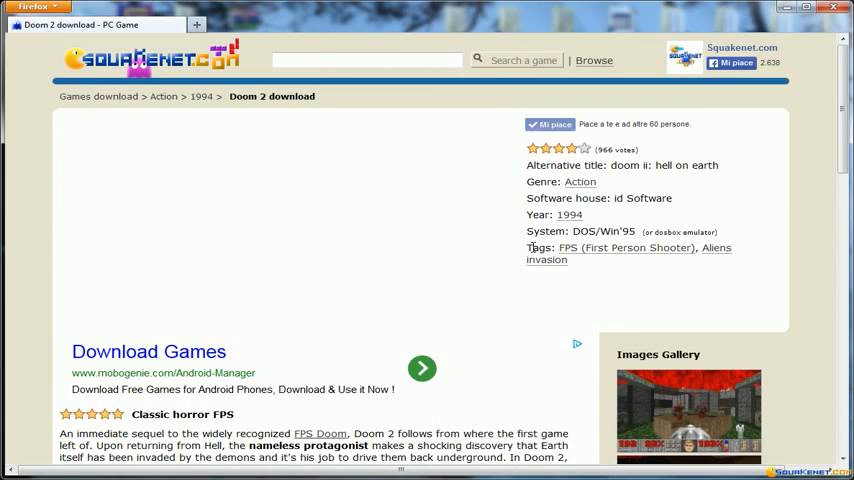
{"action": "scroll", "scroll_direction": "down", "scroll_amount": 3}
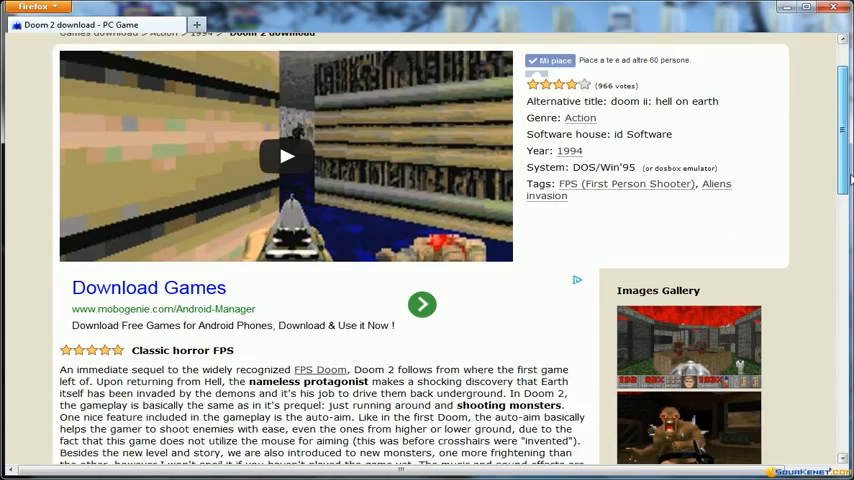
{"action": "scroll", "scroll_direction": "down", "scroll_amount": 3}
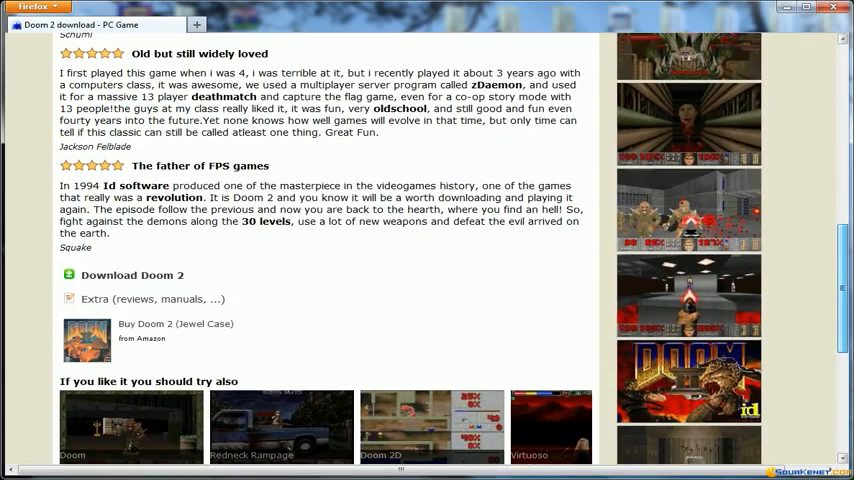
{"action": "scroll", "scroll_direction": "down", "scroll_amount": 3}
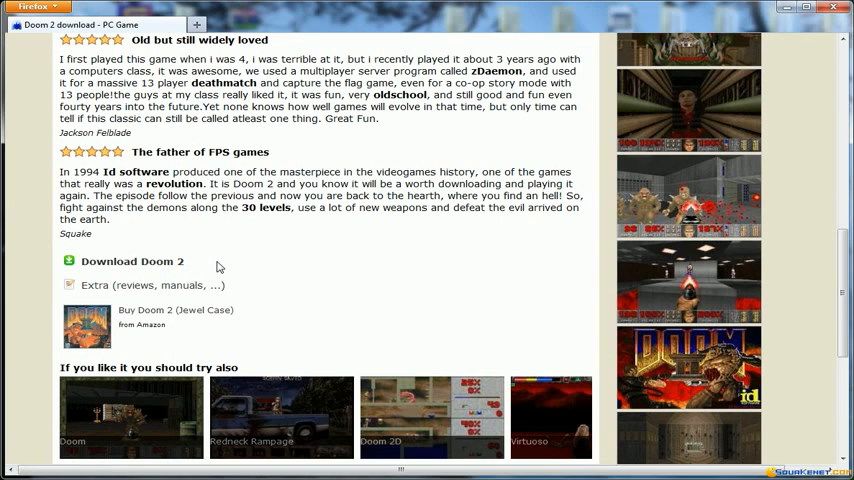
{"action": "mouse_move", "coordinate": [260, 273]}
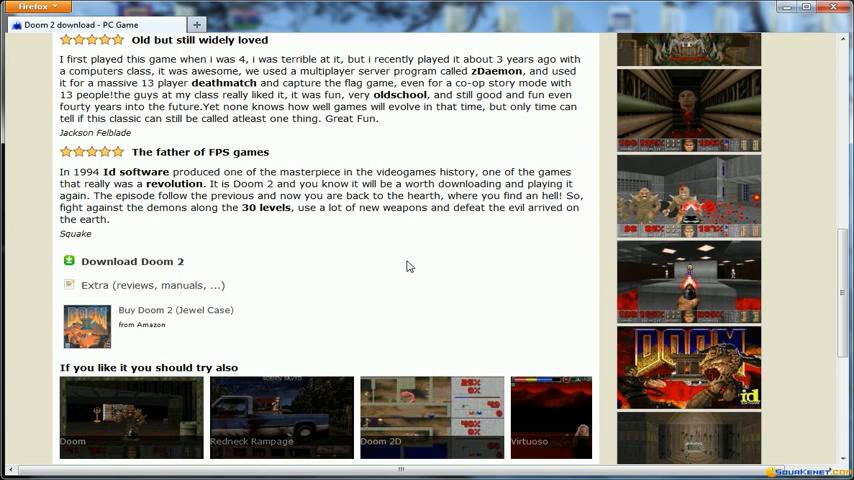
{"action": "mouse_move", "coordinate": [115, 283]}
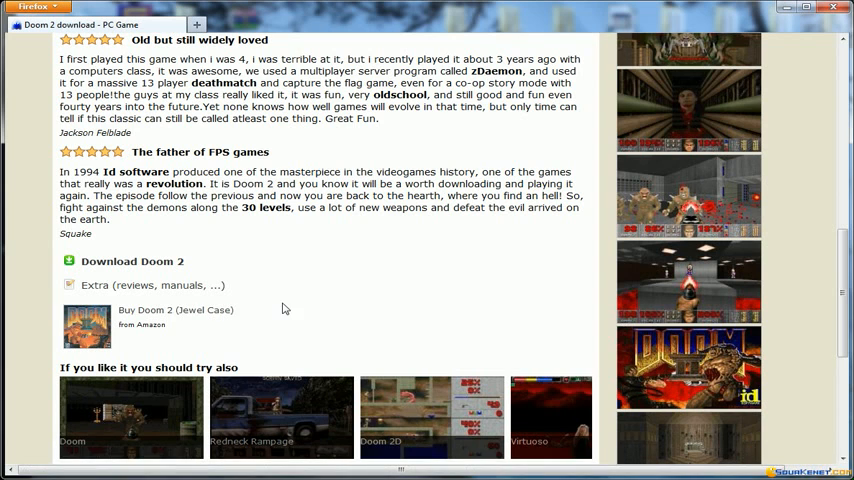
{"action": "scroll", "scroll_direction": "down", "scroll_amount": 3}
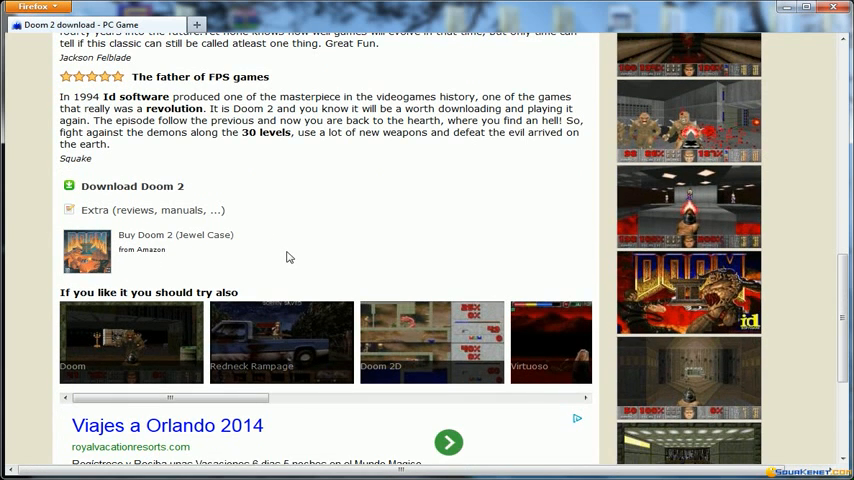
{"action": "scroll", "scroll_direction": "down", "scroll_amount": 3}
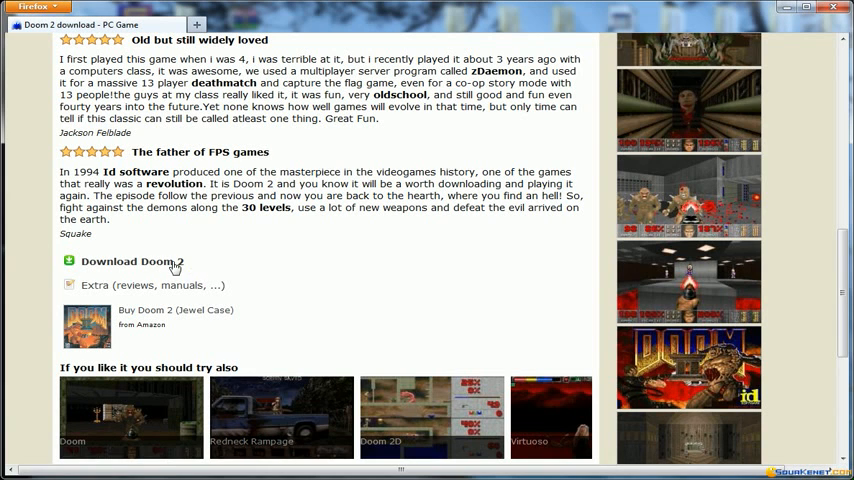
Show the Doom 2 download mirrors and open the Old Cans mirror page.
{"action": "left_click", "coordinate": [131, 261]}
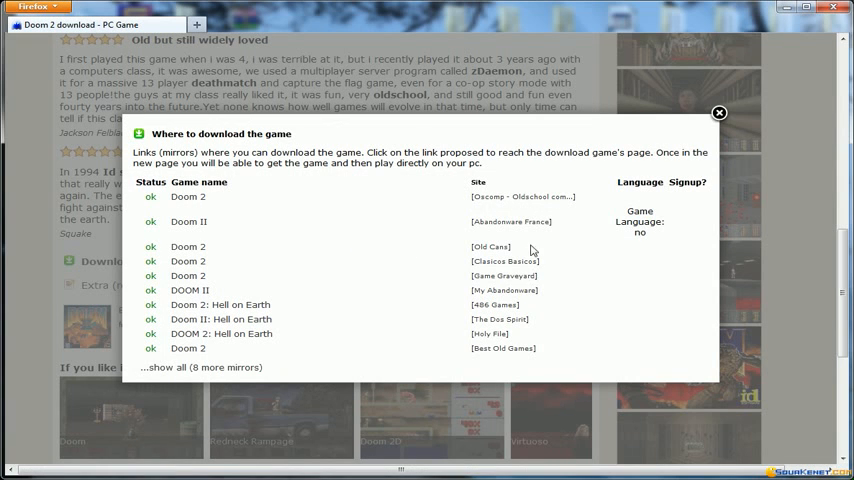
{"action": "mouse_move", "coordinate": [366, 312]}
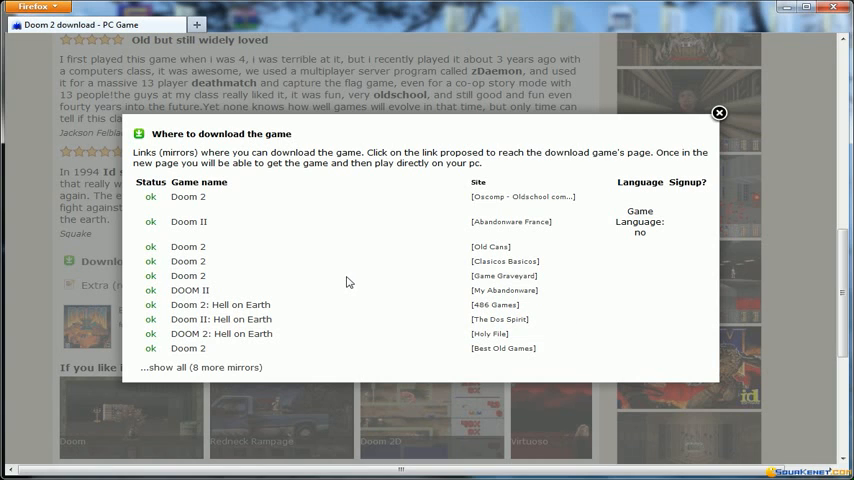
{"action": "mouse_move", "coordinate": [362, 253]}
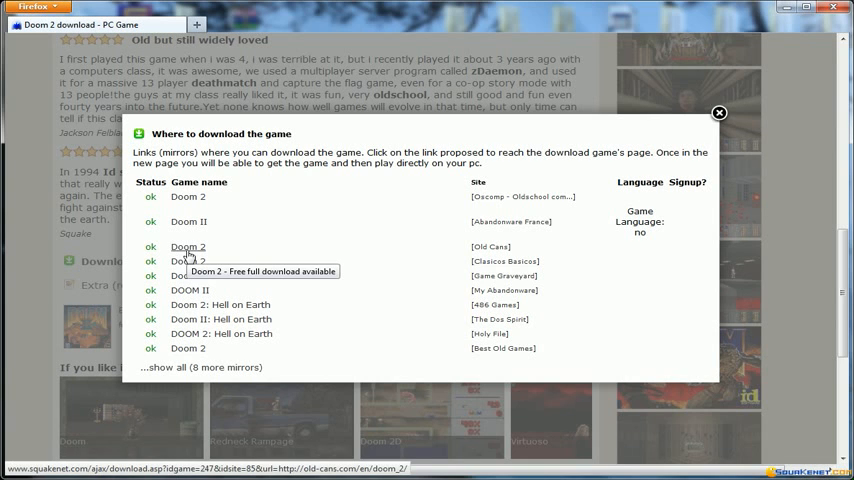
{"action": "left_click", "coordinate": [188, 247]}
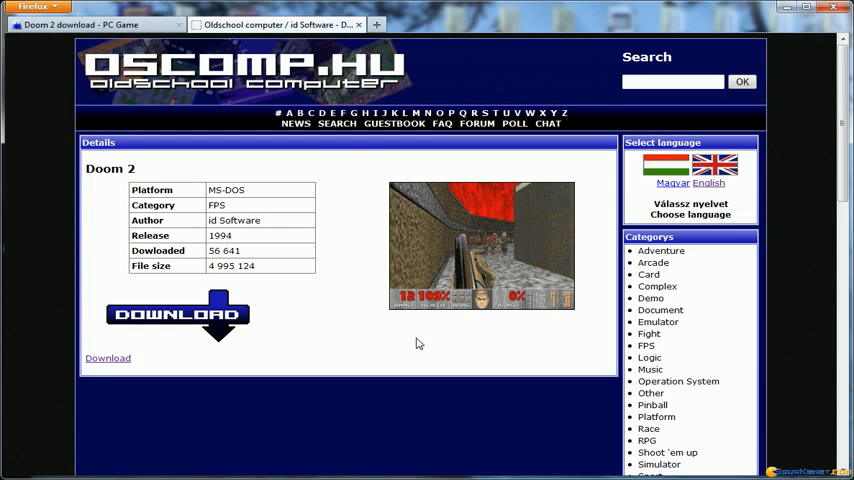
Download the Doom 2 archive from Oscomp.hu and save it in D:\games.
{"action": "left_click", "coordinate": [178, 314]}
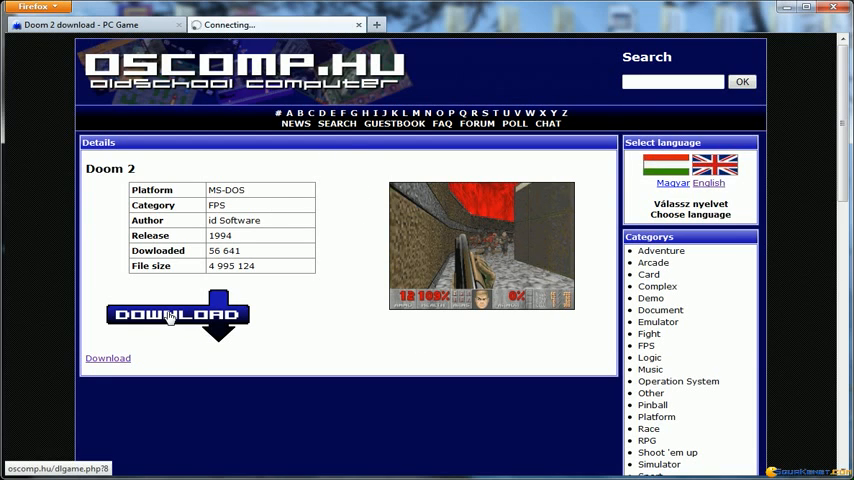
{"action": "left_click", "coordinate": [177, 314]}
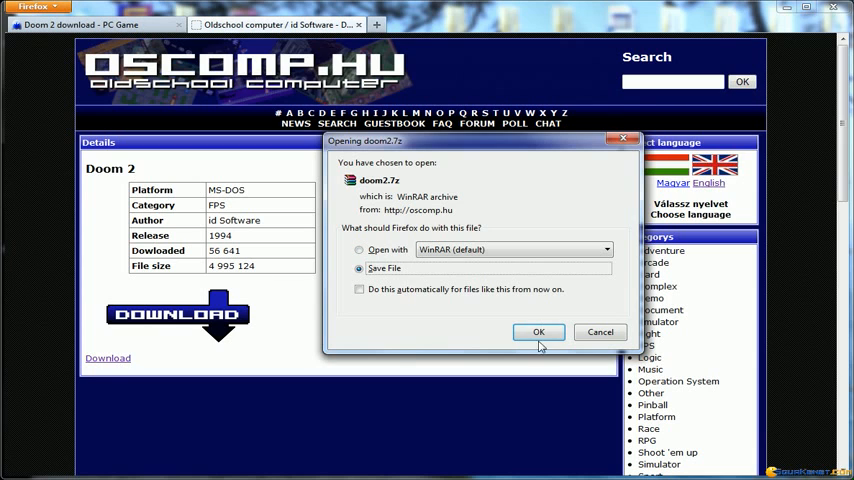
{"action": "left_click", "coordinate": [538, 332]}
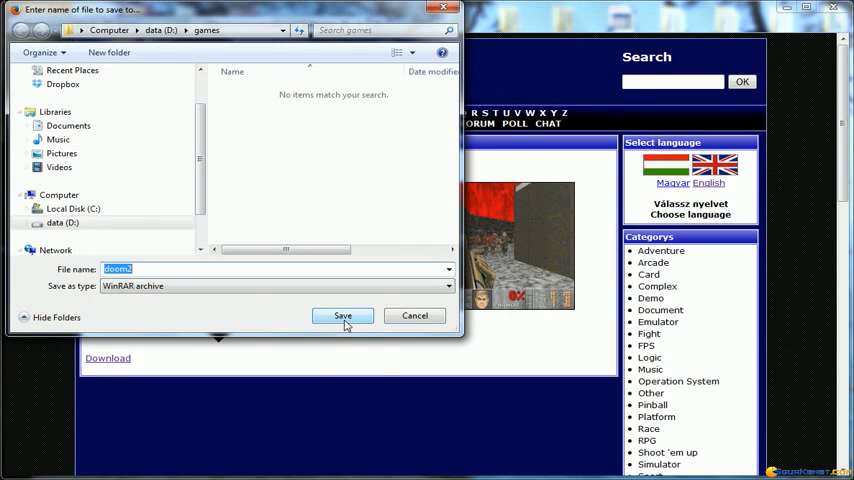
{"action": "left_click", "coordinate": [342, 315]}
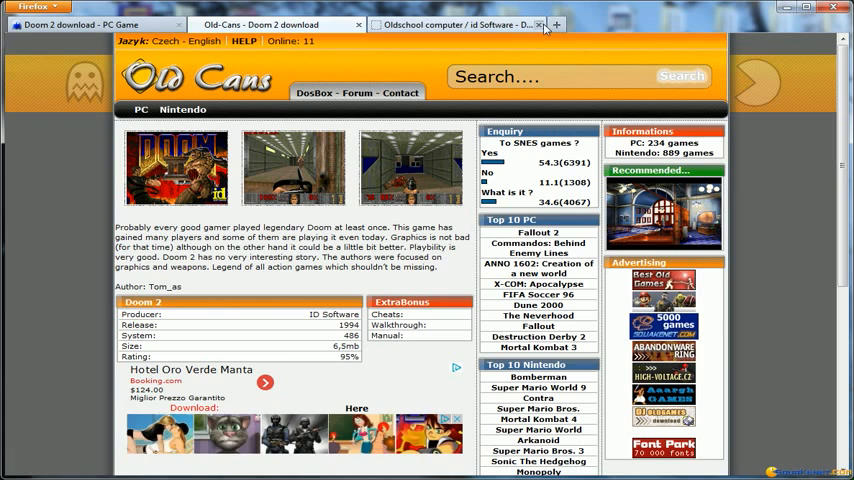
Close the Oscomp.hu page and save doom2.zip from the Old Cans download page.
{"action": "left_click", "coordinate": [455, 24]}
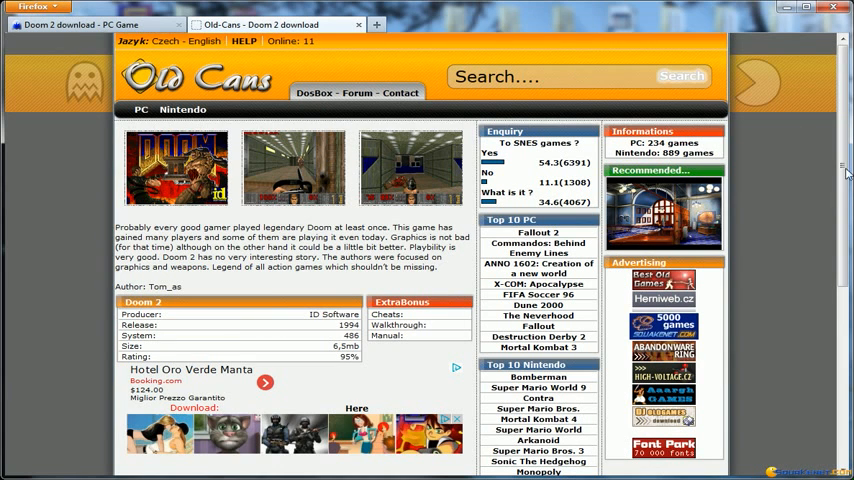
{"action": "scroll", "scroll_direction": "down", "scroll_amount": 3}
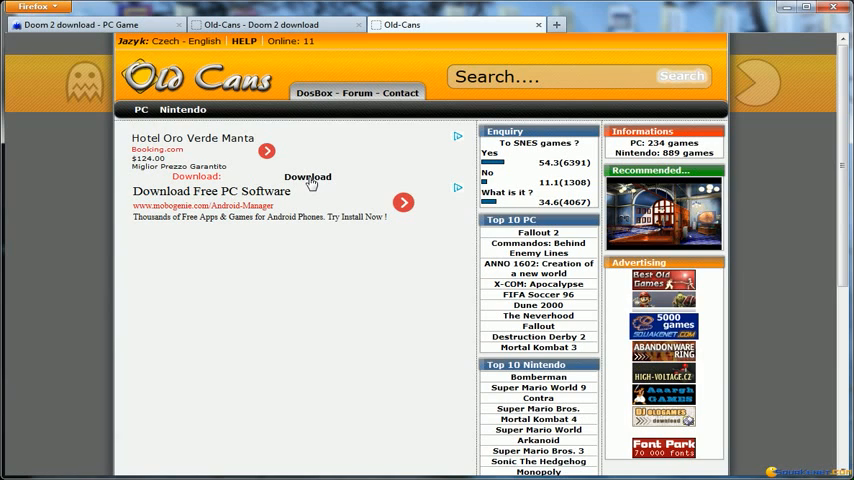
{"action": "mouse_move", "coordinate": [300, 188]}
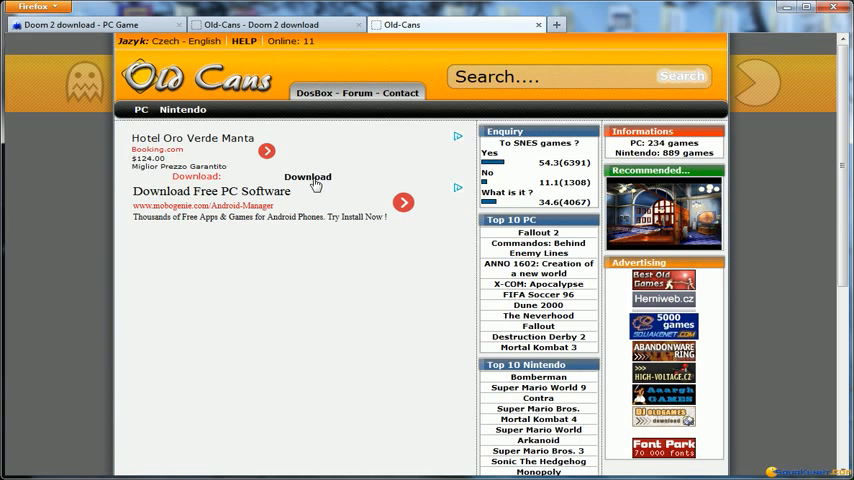
{"action": "left_click", "coordinate": [308, 181]}
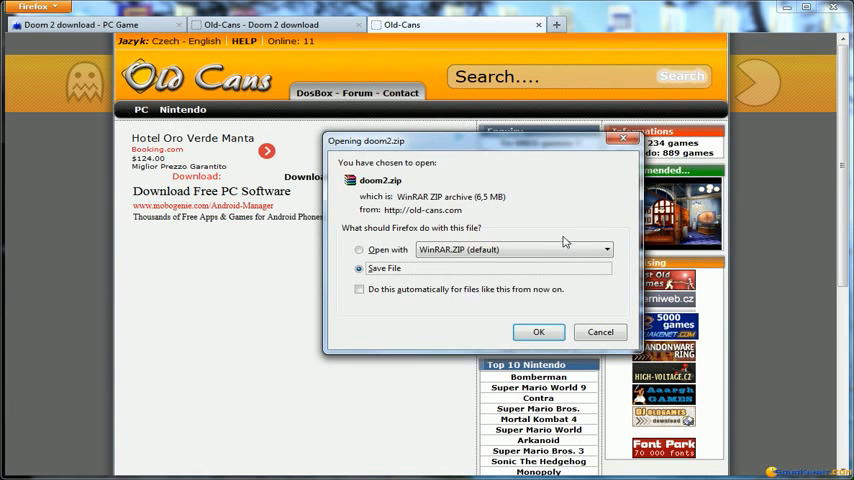
{"action": "left_click", "coordinate": [538, 332]}
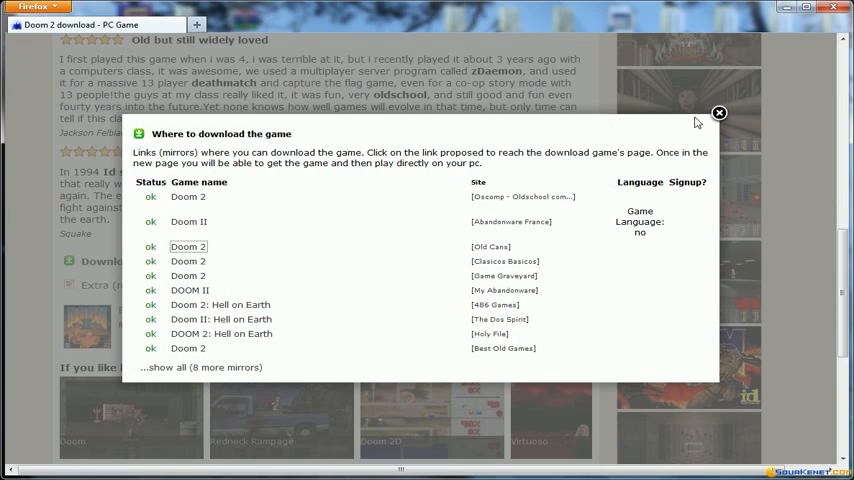
Dismiss the 'Where to download the game' mirror list popup on Squakenet.
{"action": "left_click", "coordinate": [718, 112]}
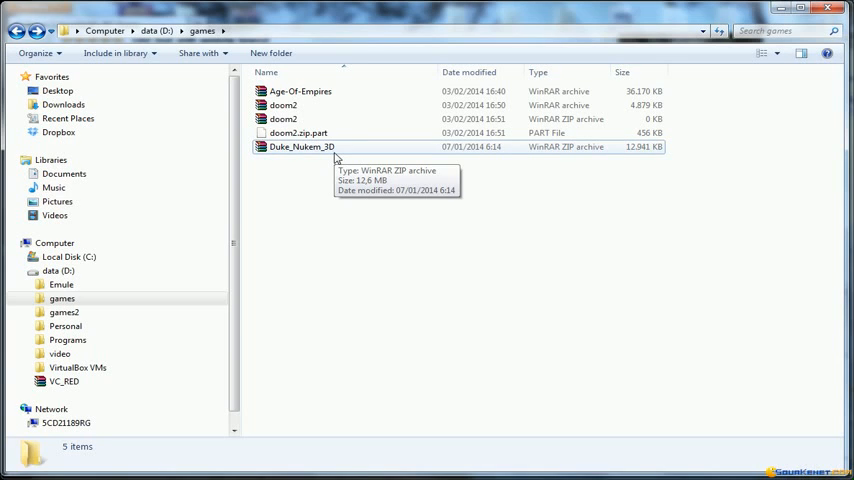
{"action": "mouse_move", "coordinate": [495, 184]}
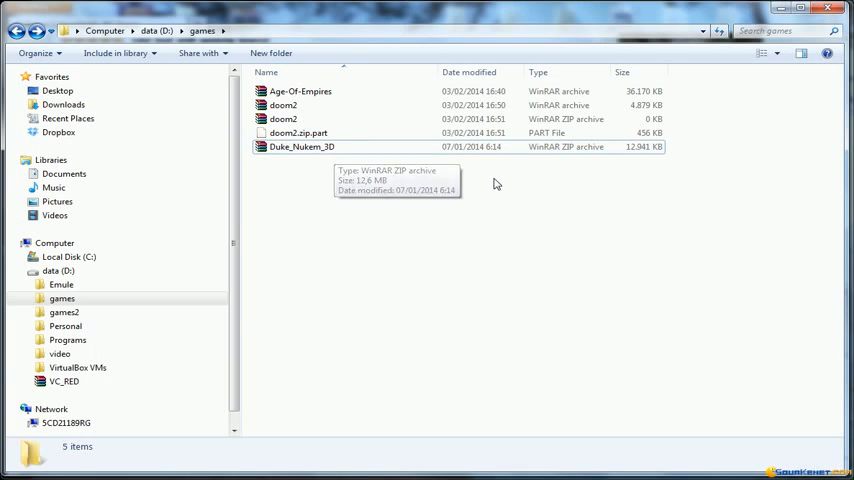
{"action": "mouse_move", "coordinate": [495, 183]}
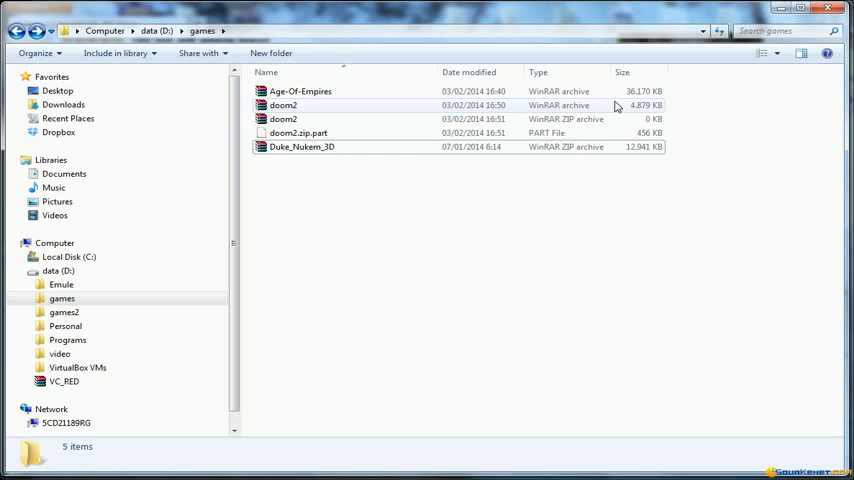
{"action": "mouse_move", "coordinate": [602, 105]}
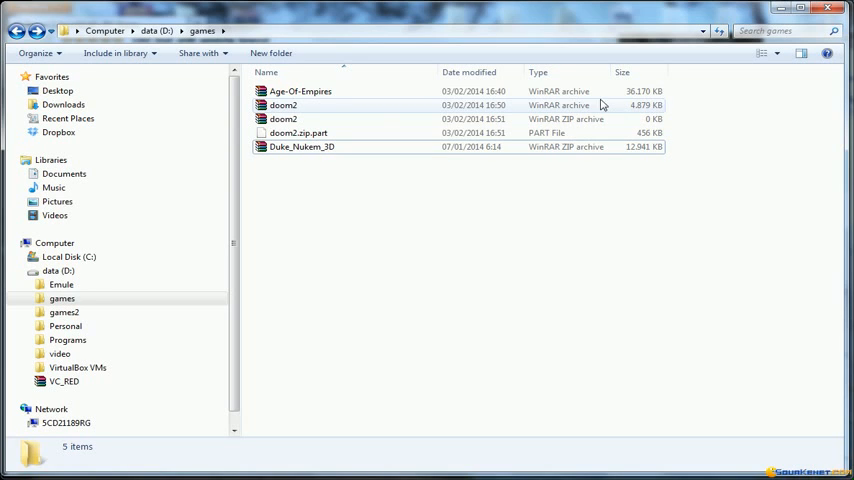
{"action": "mouse_move", "coordinate": [305, 95]}
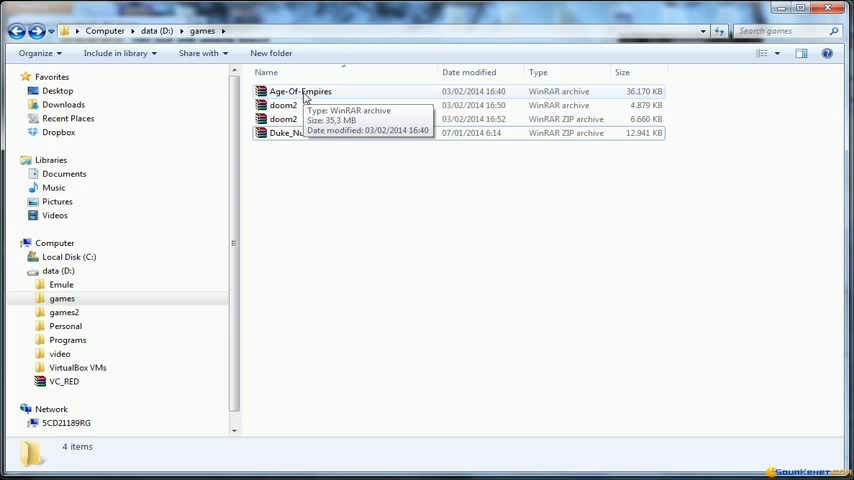
{"action": "mouse_move", "coordinate": [311, 98]}
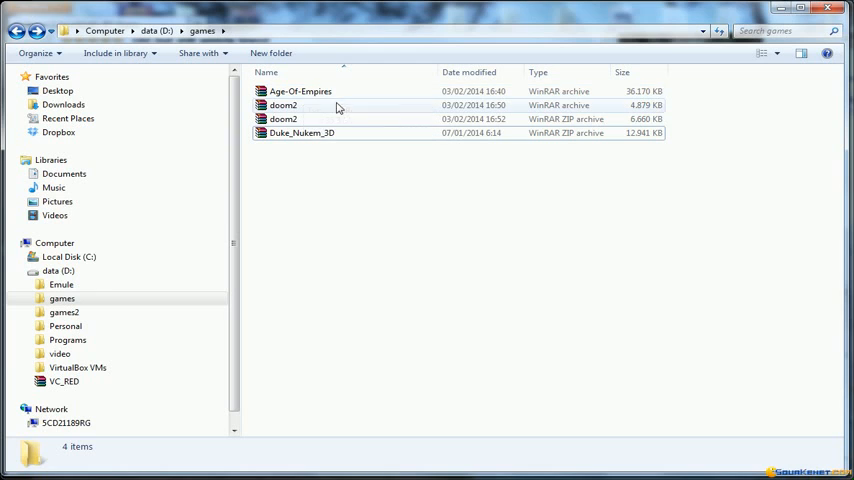
Select the Age-Of-Empires archive in D:\games once doom2.zip finishes downloading.
{"action": "left_click", "coordinate": [300, 91]}
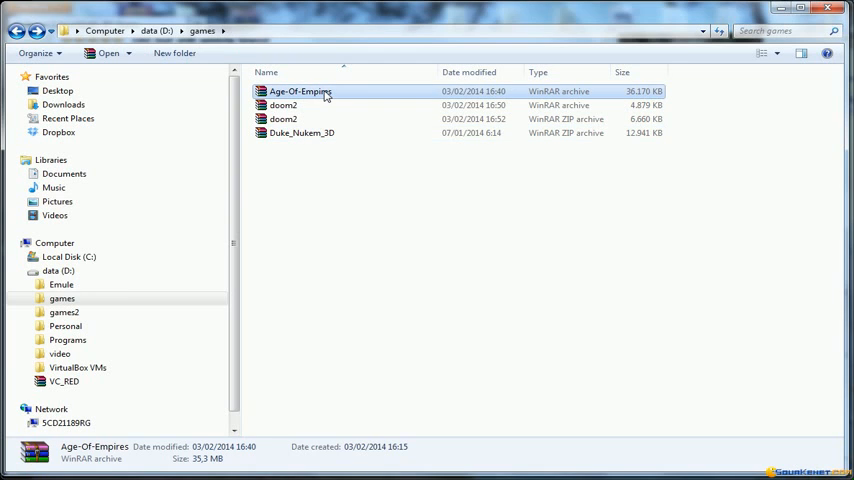
Extract the Age-Of-Empires archive to an Age-Of-Empires\ folder in D:\games.
{"action": "right_click", "coordinate": [300, 91]}
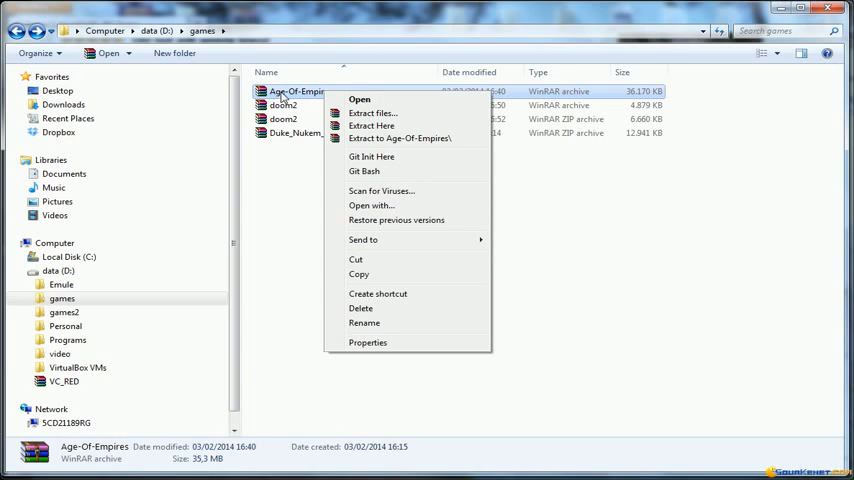
{"action": "left_click", "coordinate": [371, 125]}
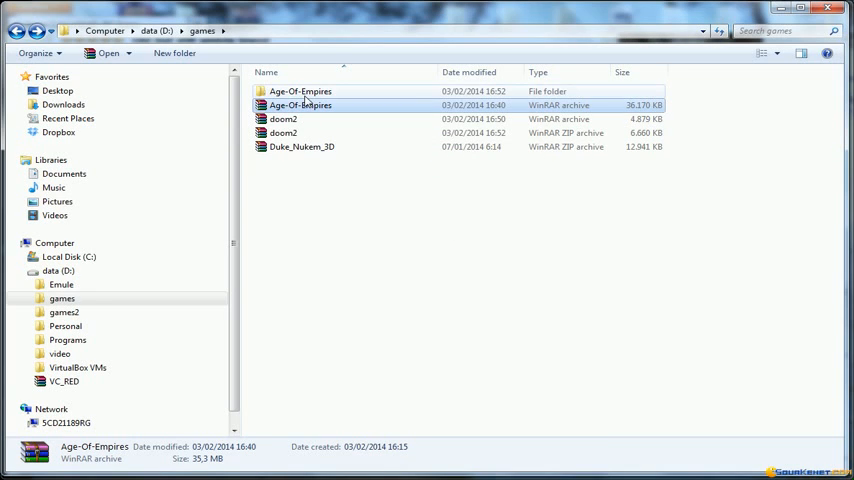
Open the extracted Age-Of-Empires folder and inspect the setup and Empires programs.
{"action": "double_click", "coordinate": [299, 91]}
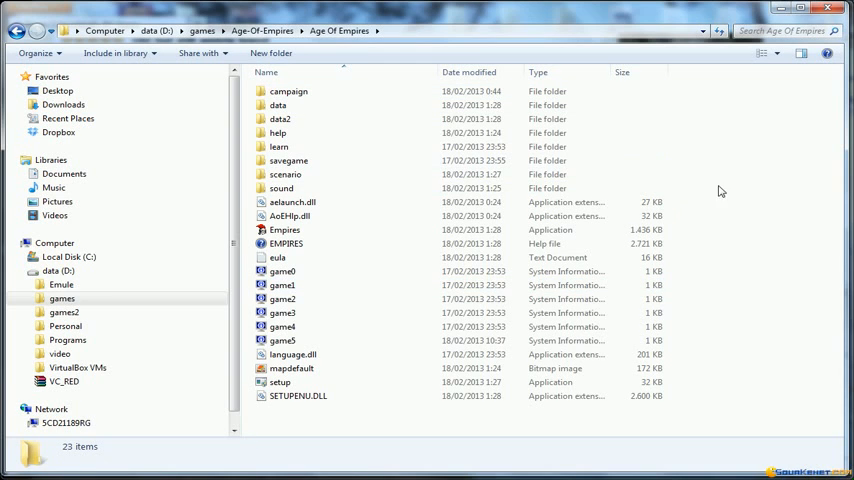
{"action": "mouse_move", "coordinate": [696, 241]}
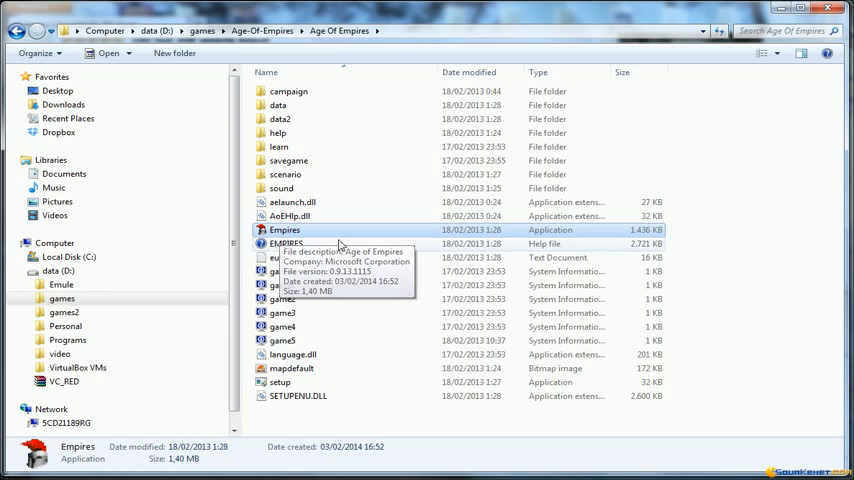
{"action": "left_click", "coordinate": [280, 382]}
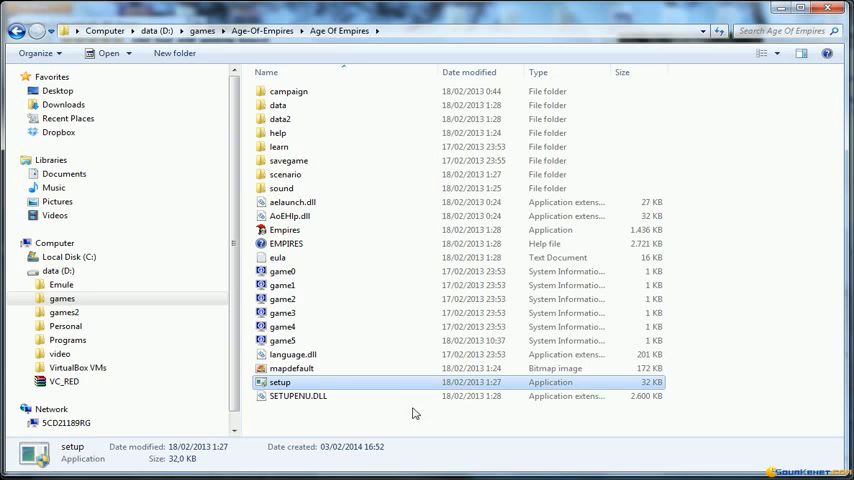
{"action": "left_click", "coordinate": [285, 230]}
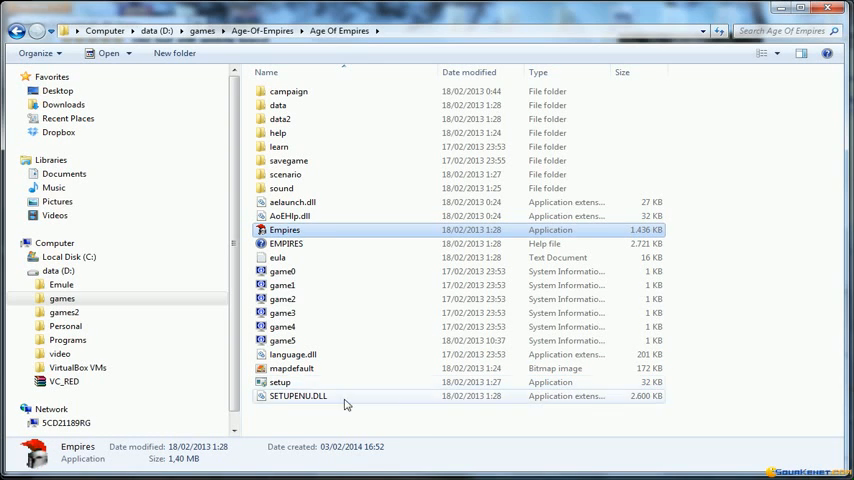
{"action": "left_click", "coordinate": [280, 382]}
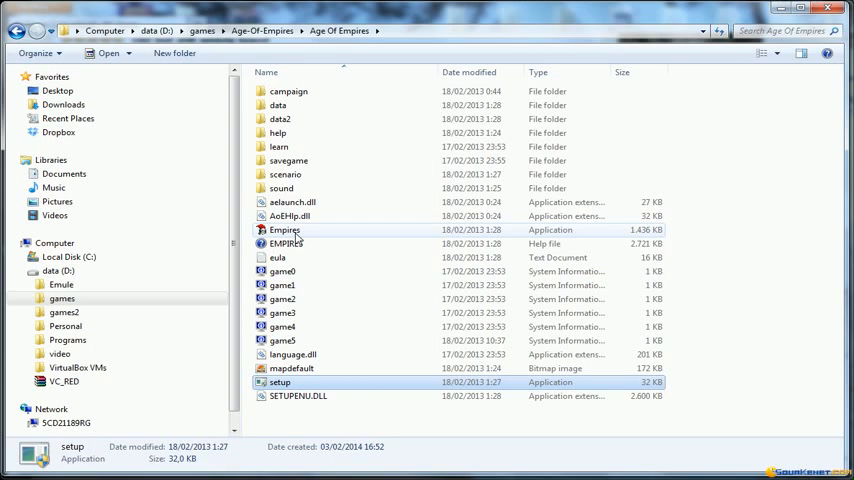
{"action": "mouse_move", "coordinate": [285, 230]}
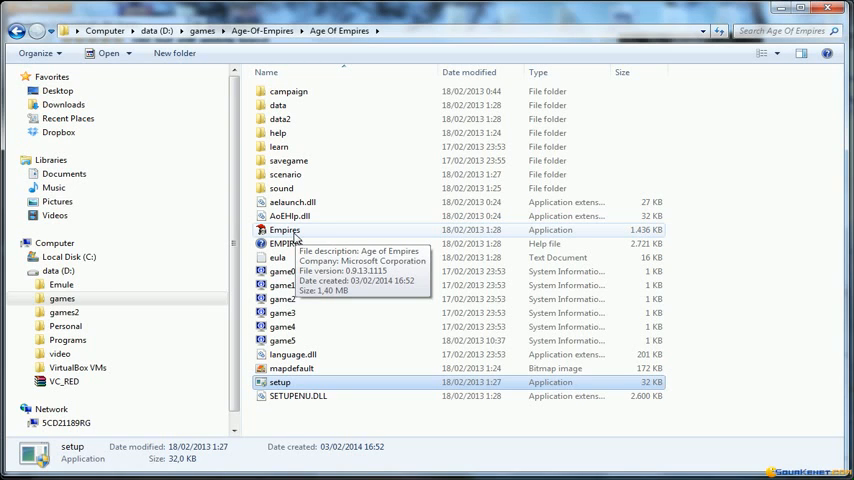
{"action": "left_click", "coordinate": [284, 230]}
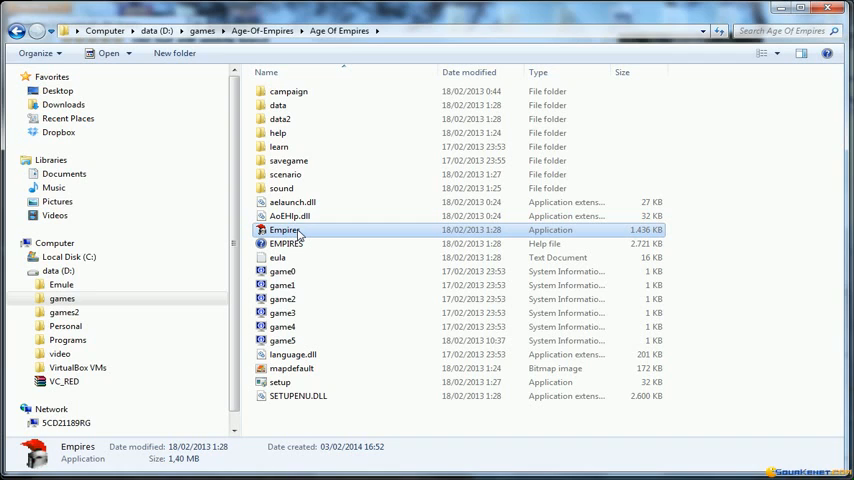
{"action": "mouse_move", "coordinate": [284, 230]}
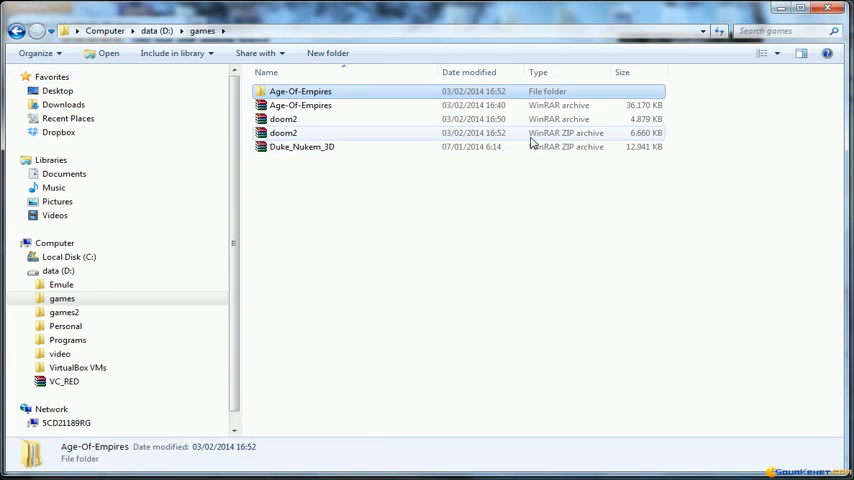
{"action": "mouse_move", "coordinate": [298, 137]}
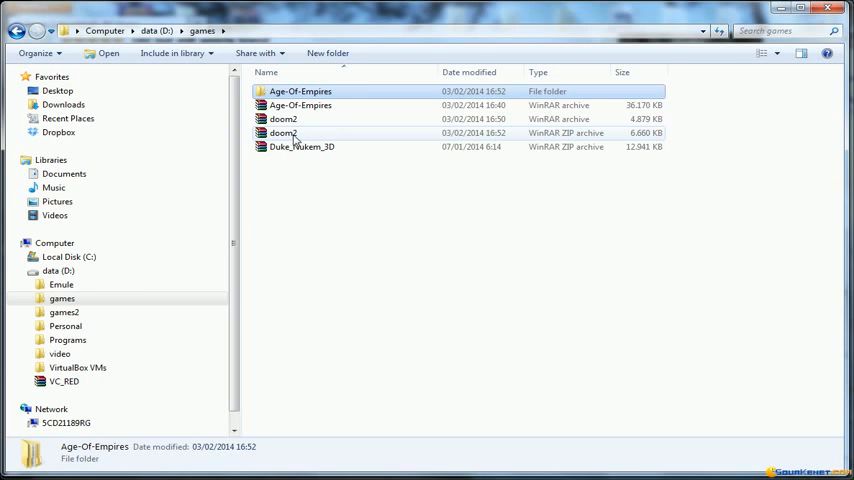
Extract doom2.zip into D:\games and open the new doom2 folder.
{"action": "right_click", "coordinate": [283, 133]}
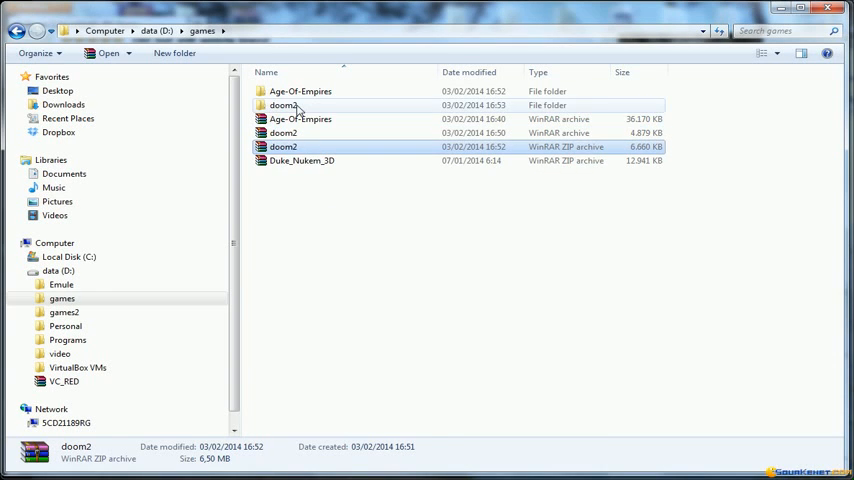
{"action": "double_click", "coordinate": [282, 104]}
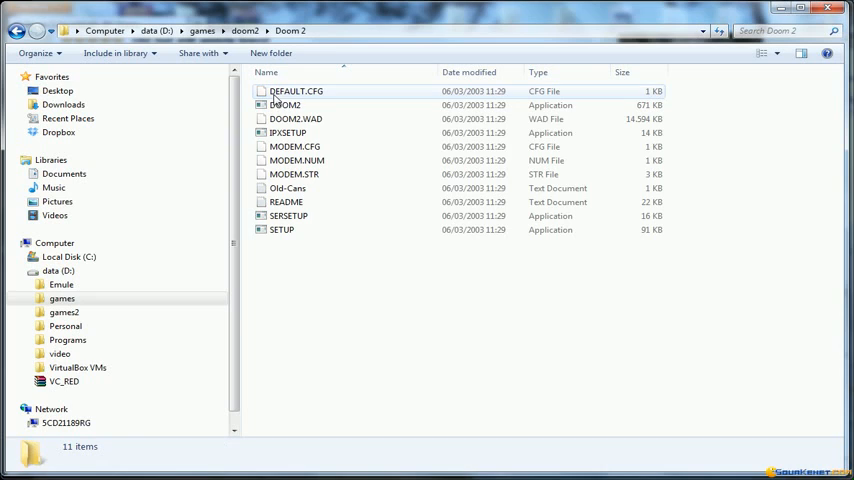
{"action": "left_click", "coordinate": [285, 105]}
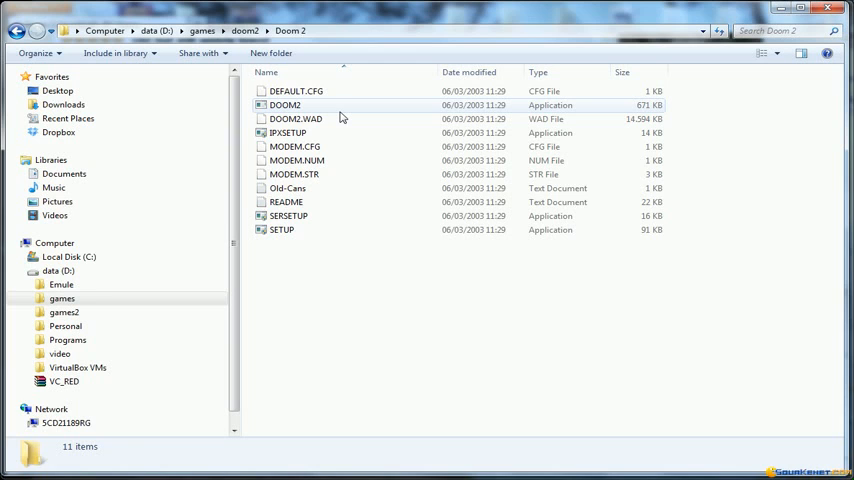
{"action": "double_click", "coordinate": [285, 105]}
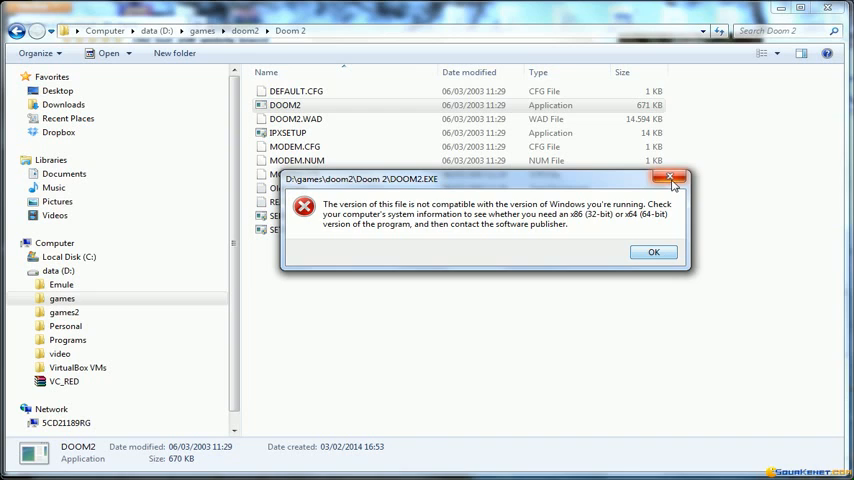
{"action": "left_click", "coordinate": [653, 251]}
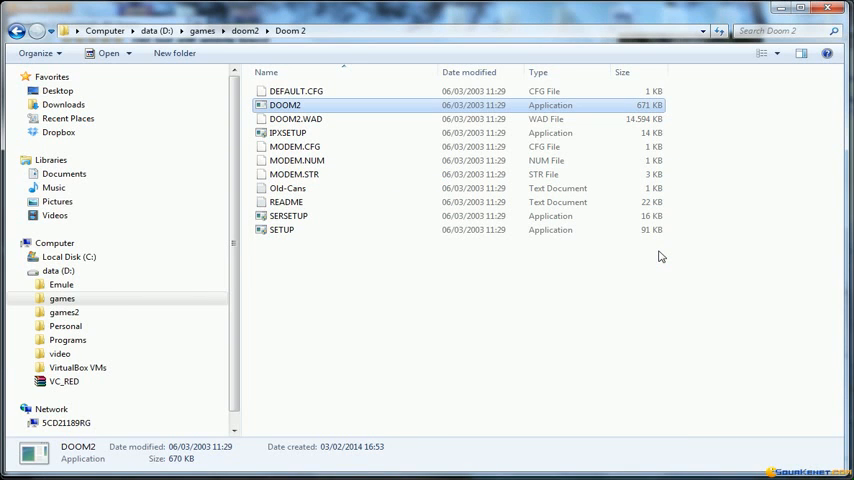
{"action": "mouse_move", "coordinate": [547, 314]}
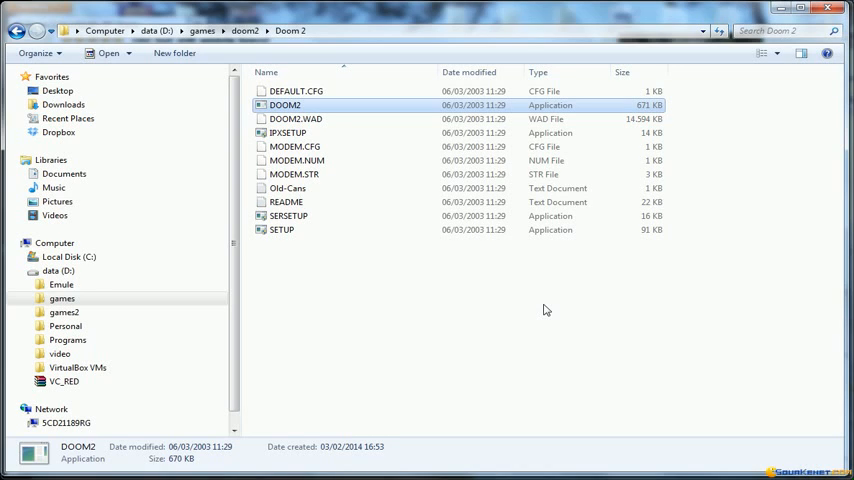
{"action": "mouse_move", "coordinate": [308, 373]}
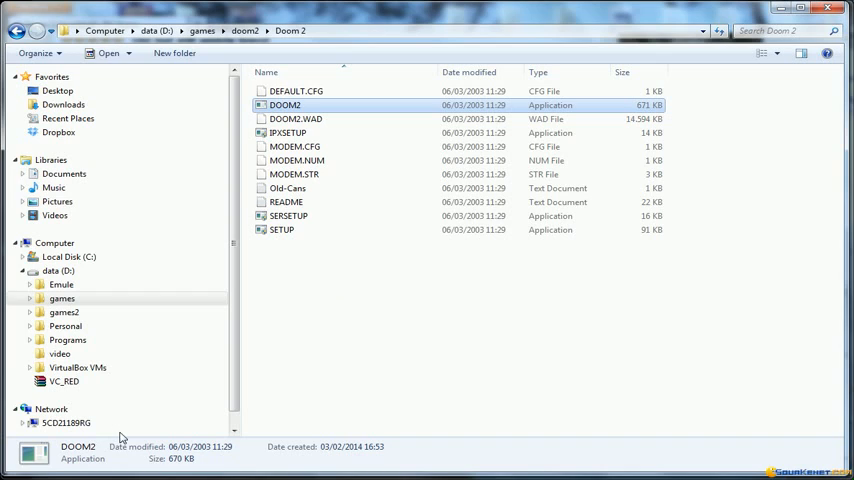
{"action": "mouse_move", "coordinate": [30, 467]}
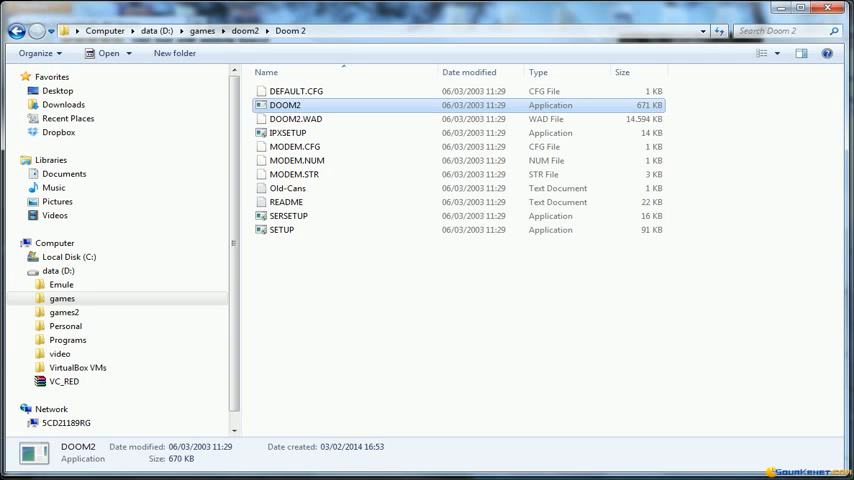
{"action": "left_click", "coordinate": [15, 475]}
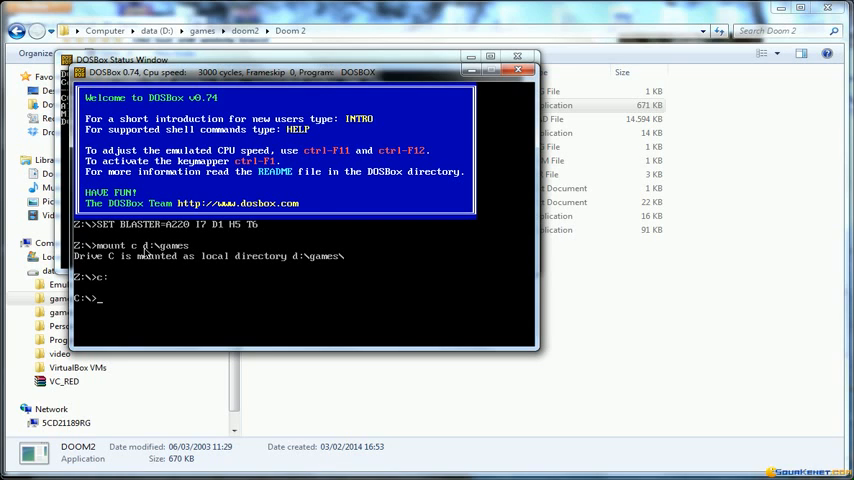
{"action": "mouse_move", "coordinate": [155, 254]}
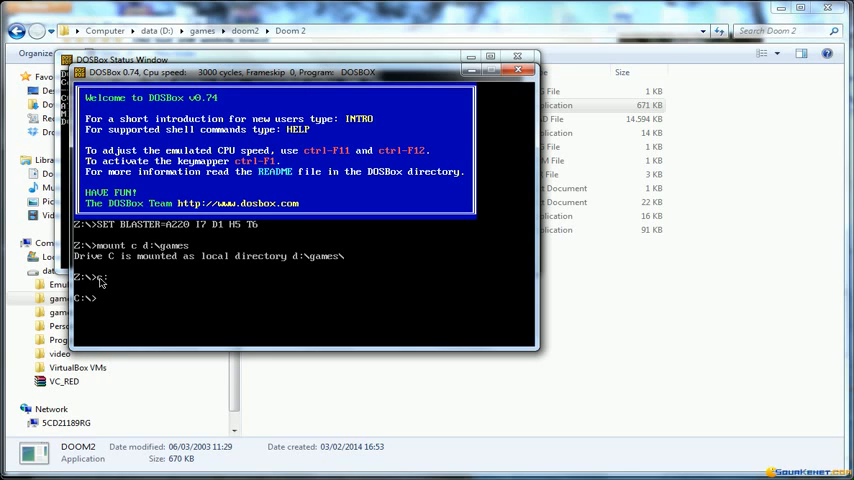
{"action": "mouse_move", "coordinate": [195, 289]}
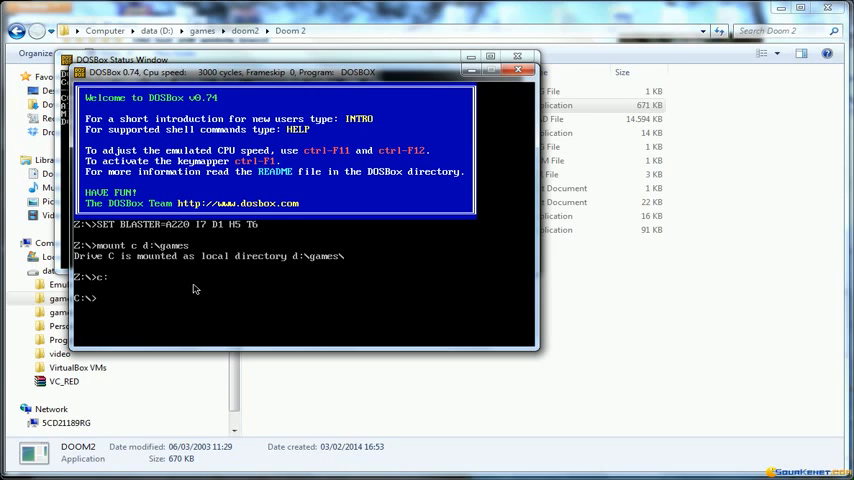
{"action": "mouse_move", "coordinate": [229, 289]}
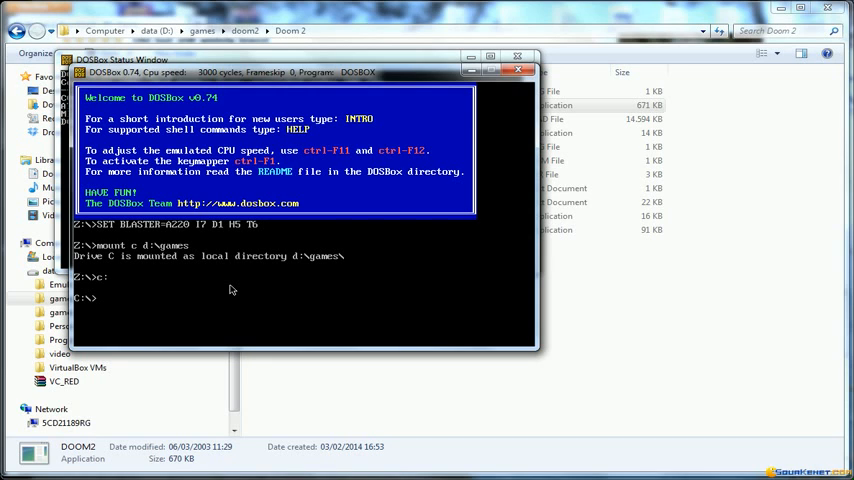
List drive C, change into DOOM2 then DOOM2~1, and enter the doom2 command.
{"action": "type", "text": "dir"}
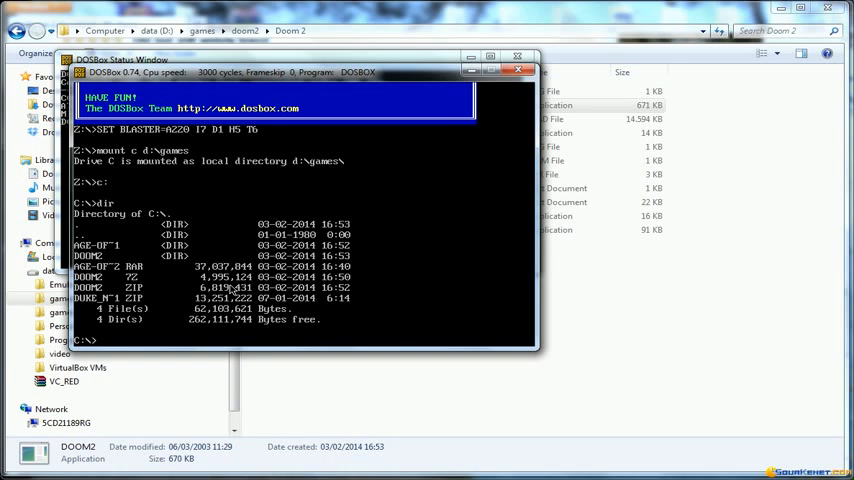
{"action": "type", "text": "cd DOOM2"}
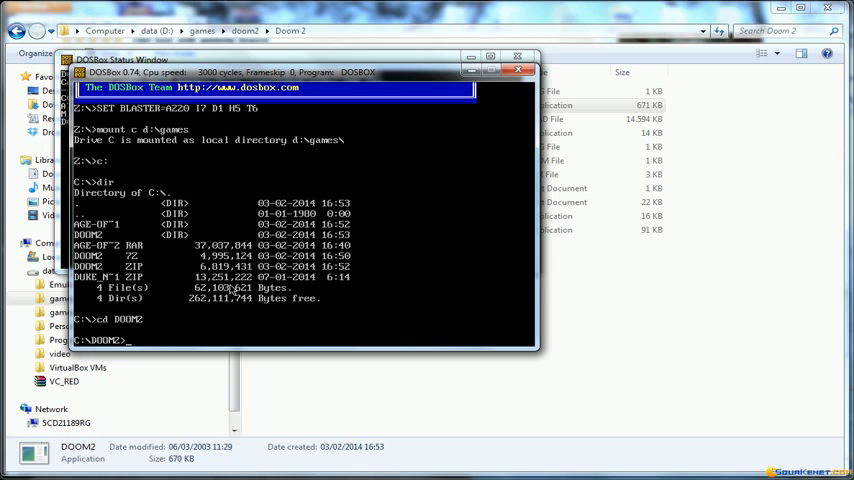
{"action": "type", "text": "dir"}
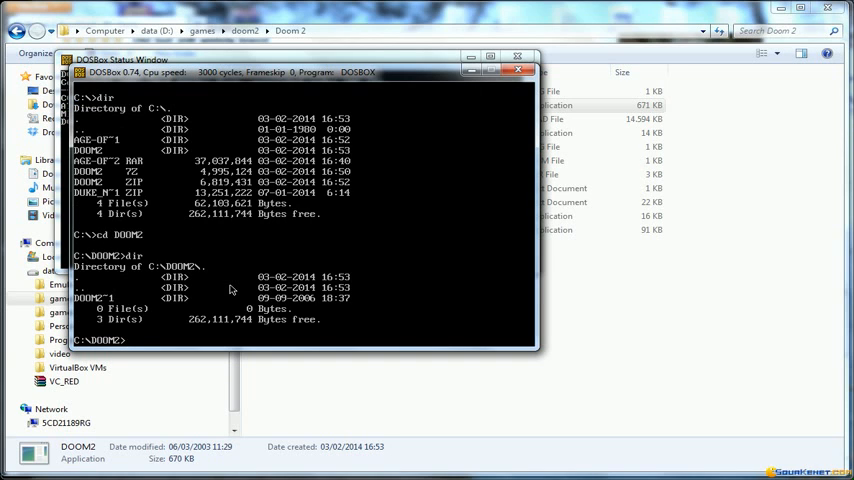
{"action": "type", "text": "cd DOOM2~1"}
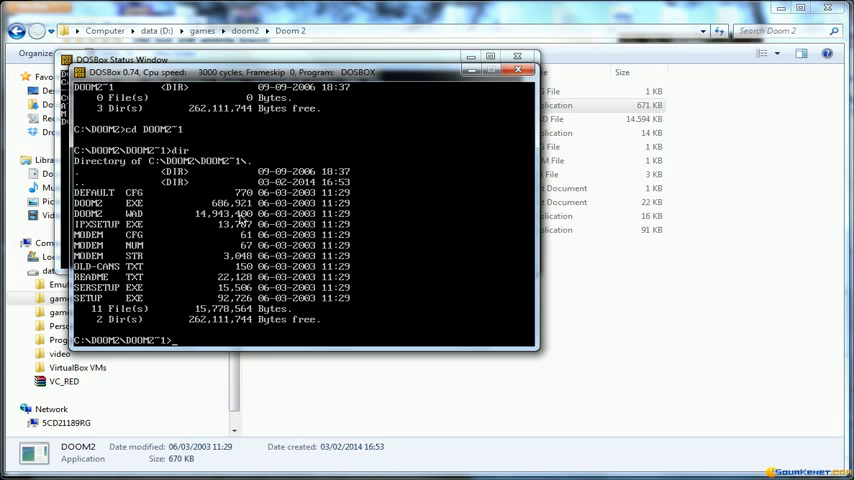
{"action": "type", "text": "do"}
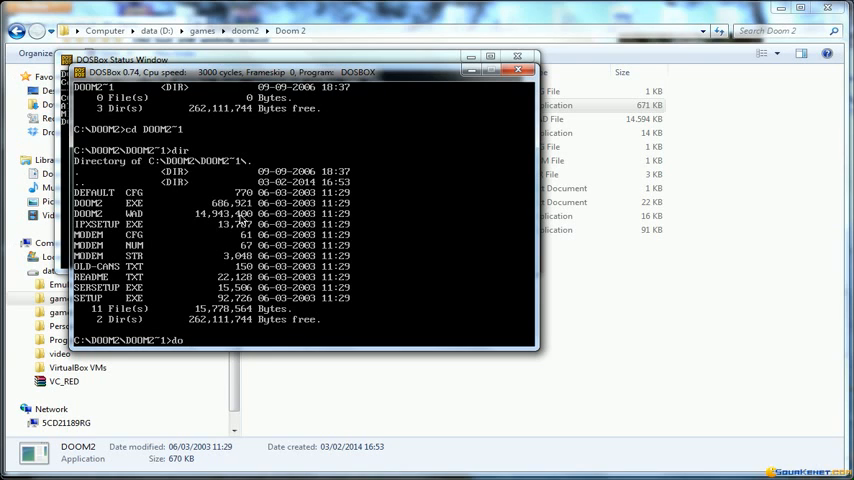
{"action": "type", "text": "om2"}
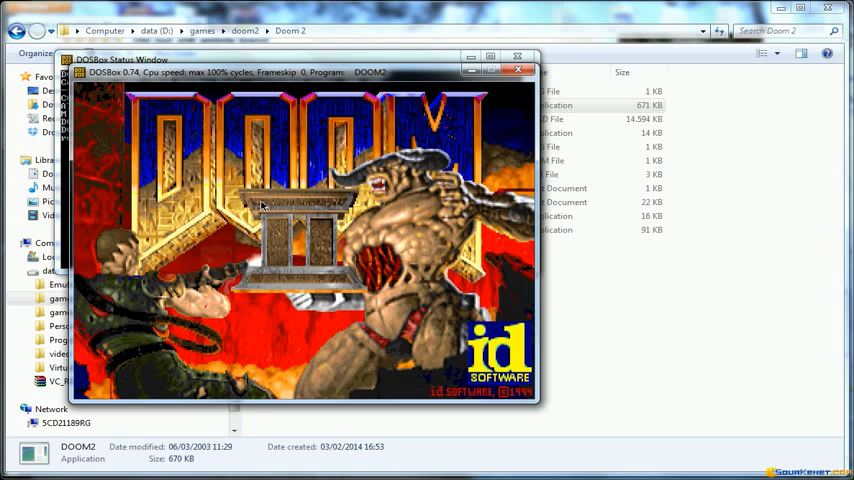
{"action": "mouse_move", "coordinate": [337, 240]}
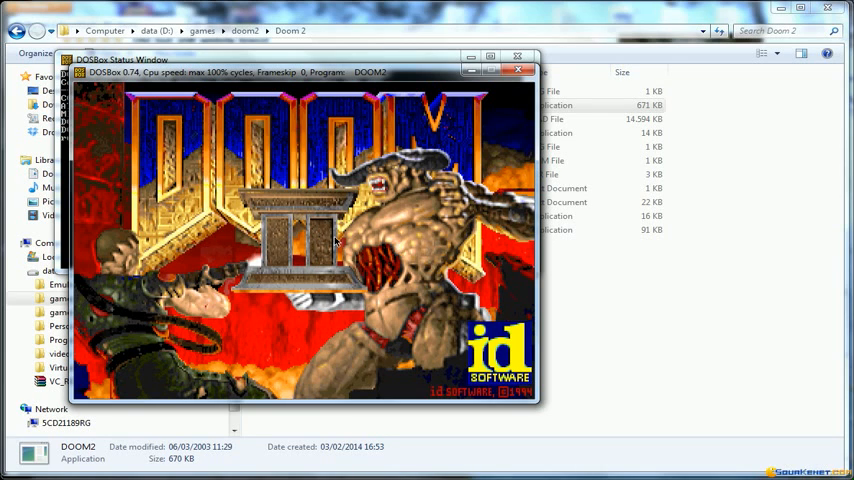
{"action": "mouse_move", "coordinate": [357, 253]}
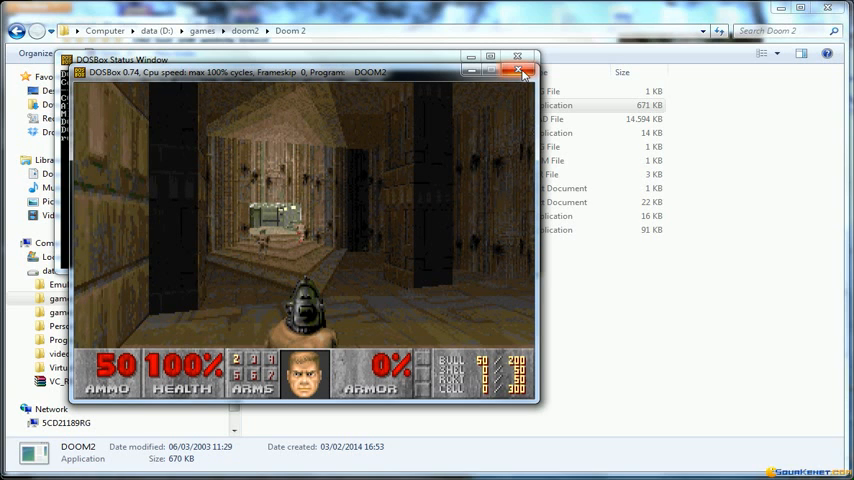
Quit Doom 2 by closing the DOSBox window.
{"action": "left_click", "coordinate": [520, 71]}
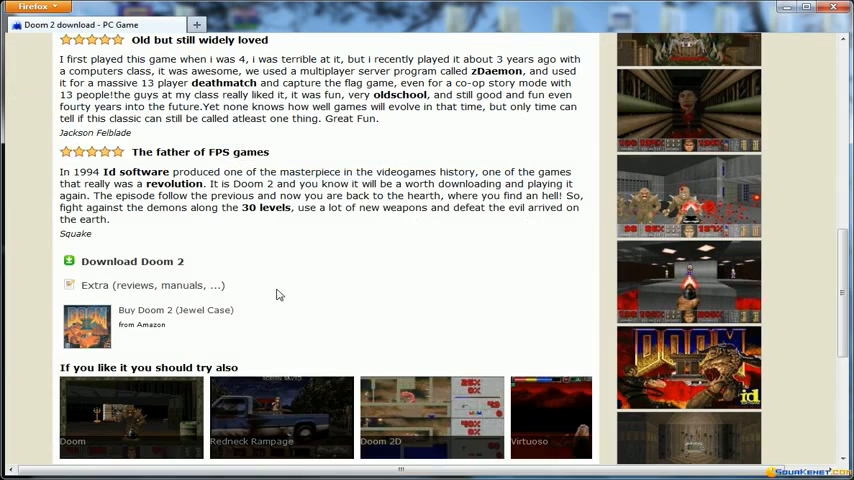
{"action": "scroll", "scroll_direction": "up", "scroll_amount": 3}
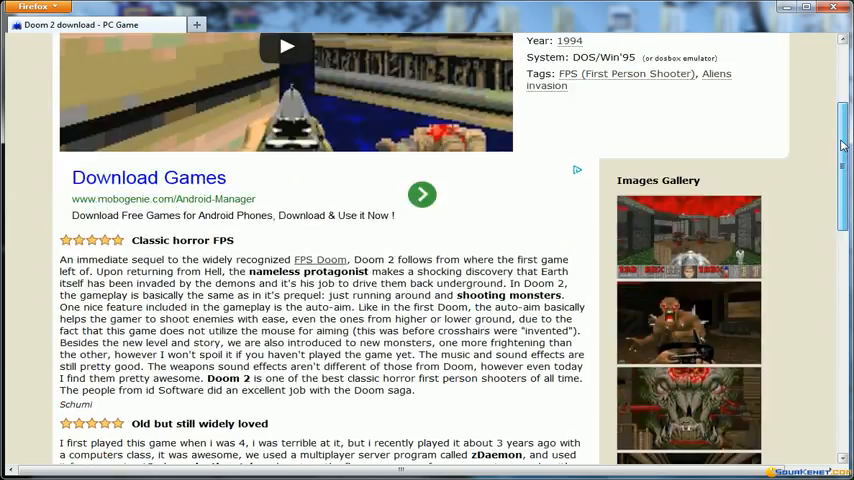
{"action": "scroll", "scroll_direction": "up", "scroll_amount": 3}
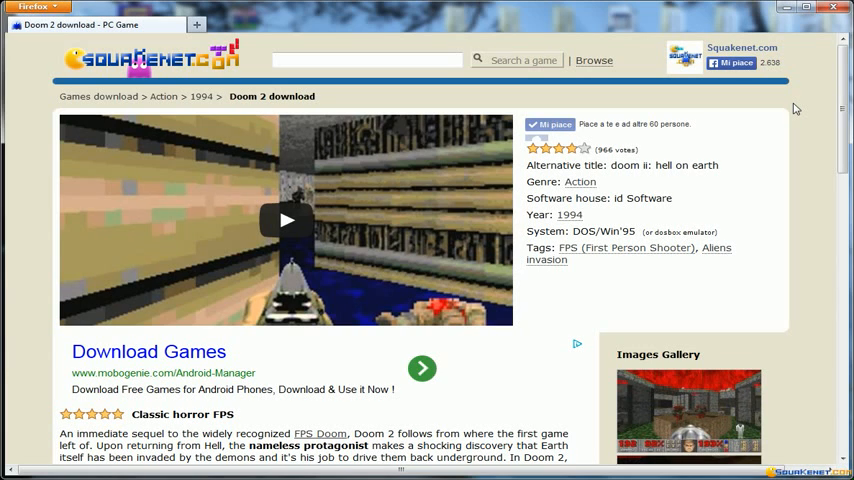
{"action": "mouse_move", "coordinate": [803, 107]}
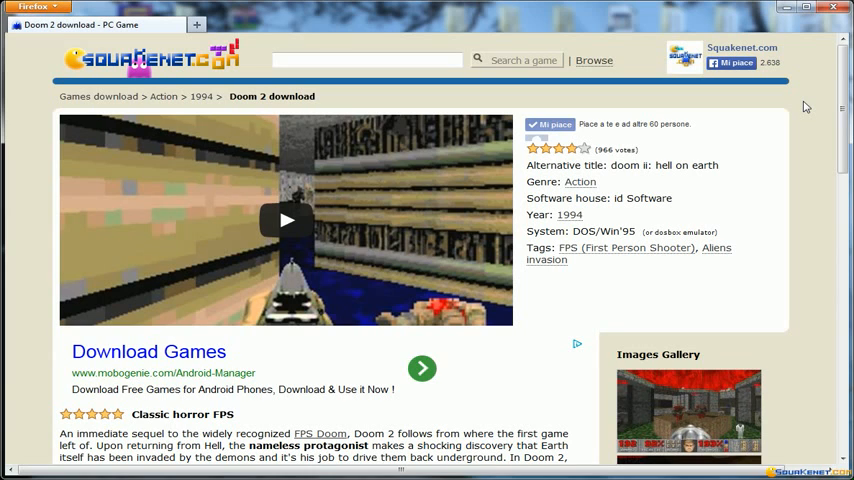
{"action": "mouse_move", "coordinate": [793, 96]}
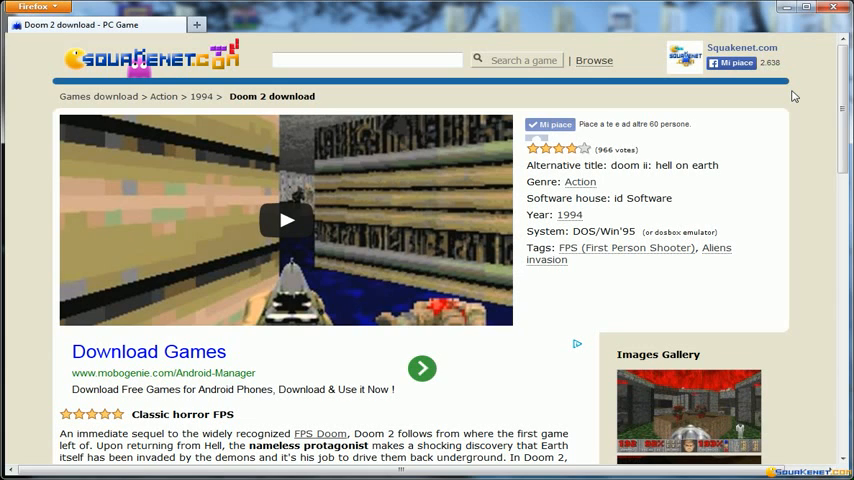
{"action": "mouse_move", "coordinate": [791, 92]}
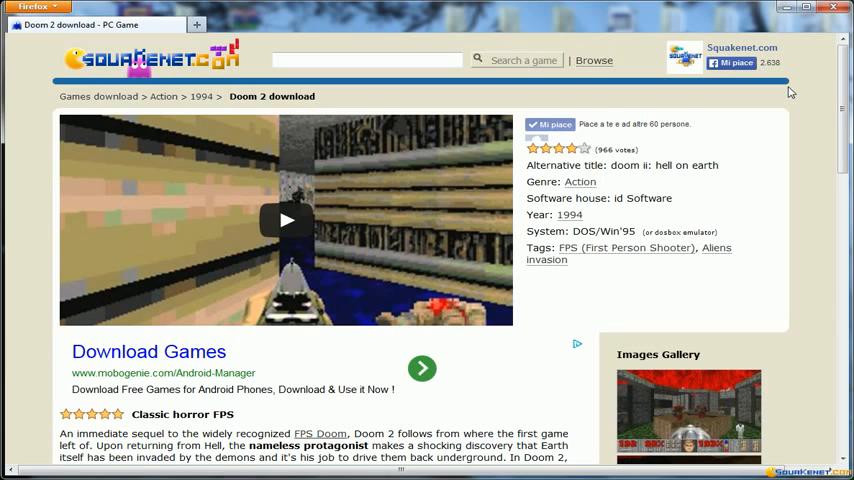